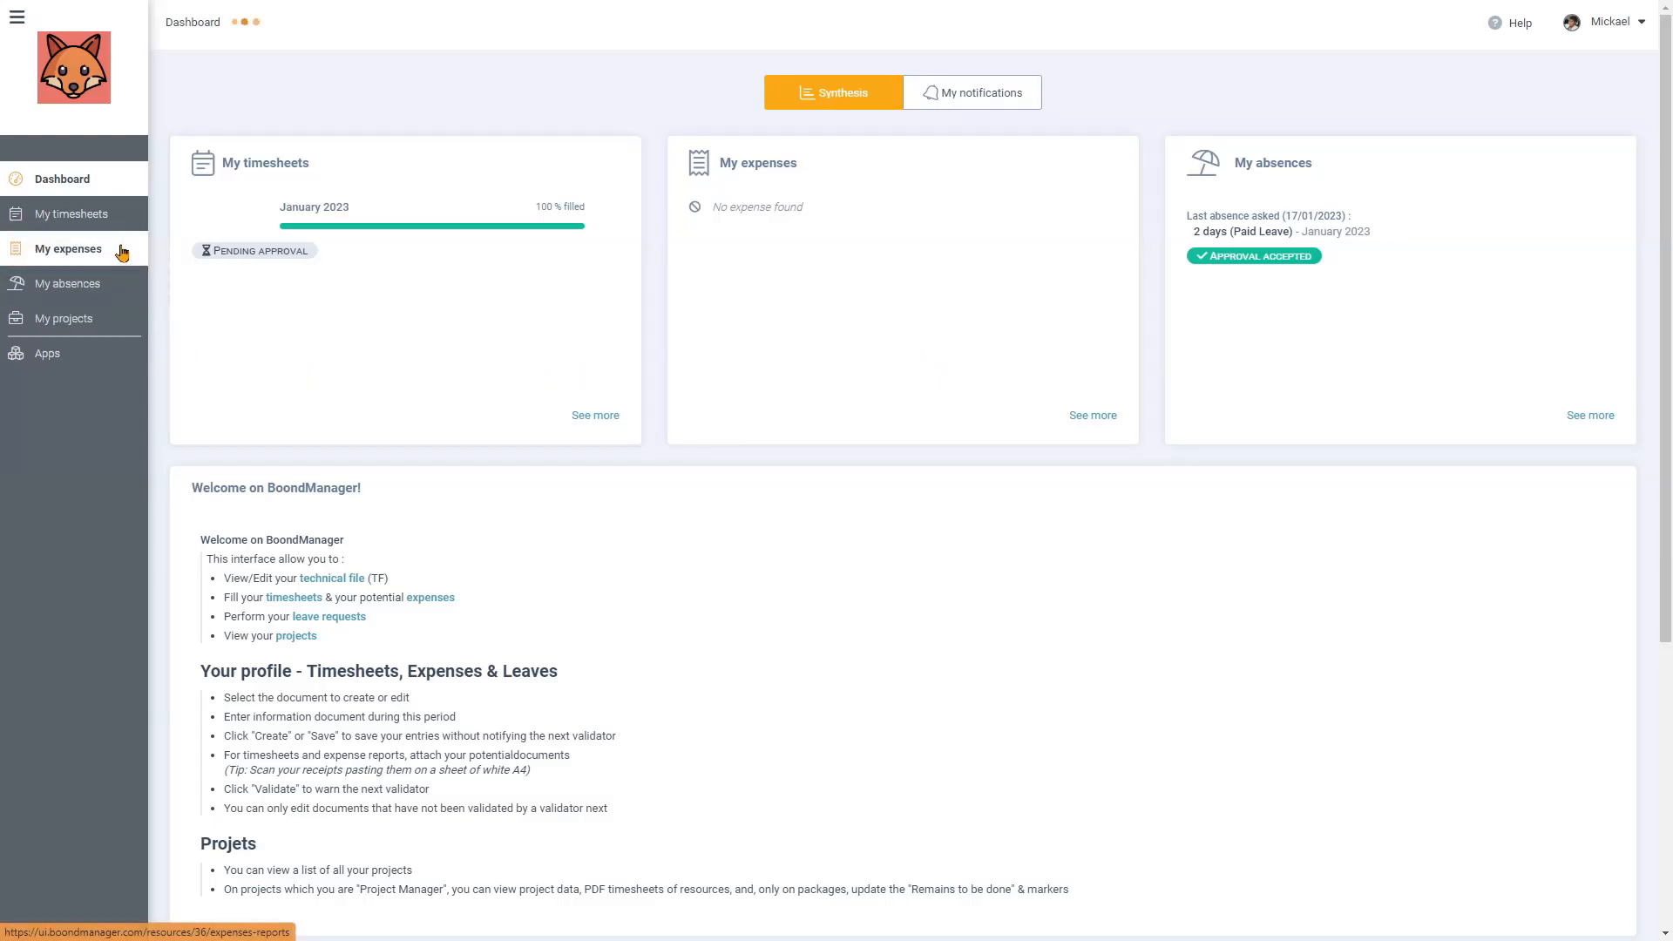
# - Create the January 2023 expense report from My expenses
pyautogui.click(68, 249)
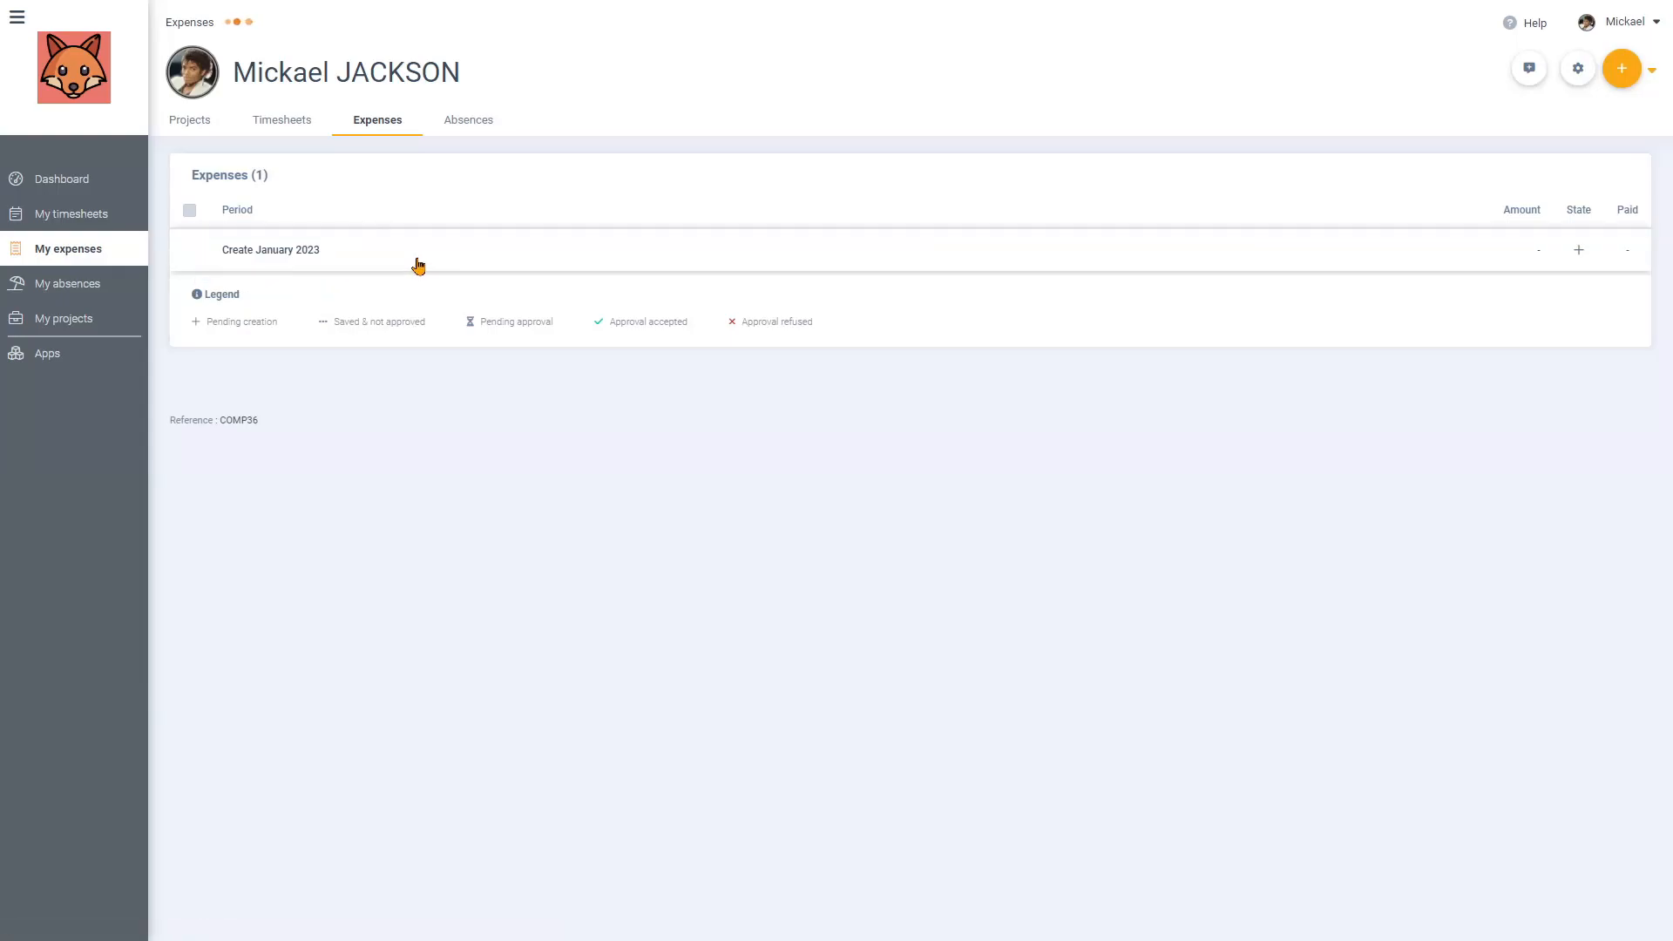
pyautogui.click(270, 249)
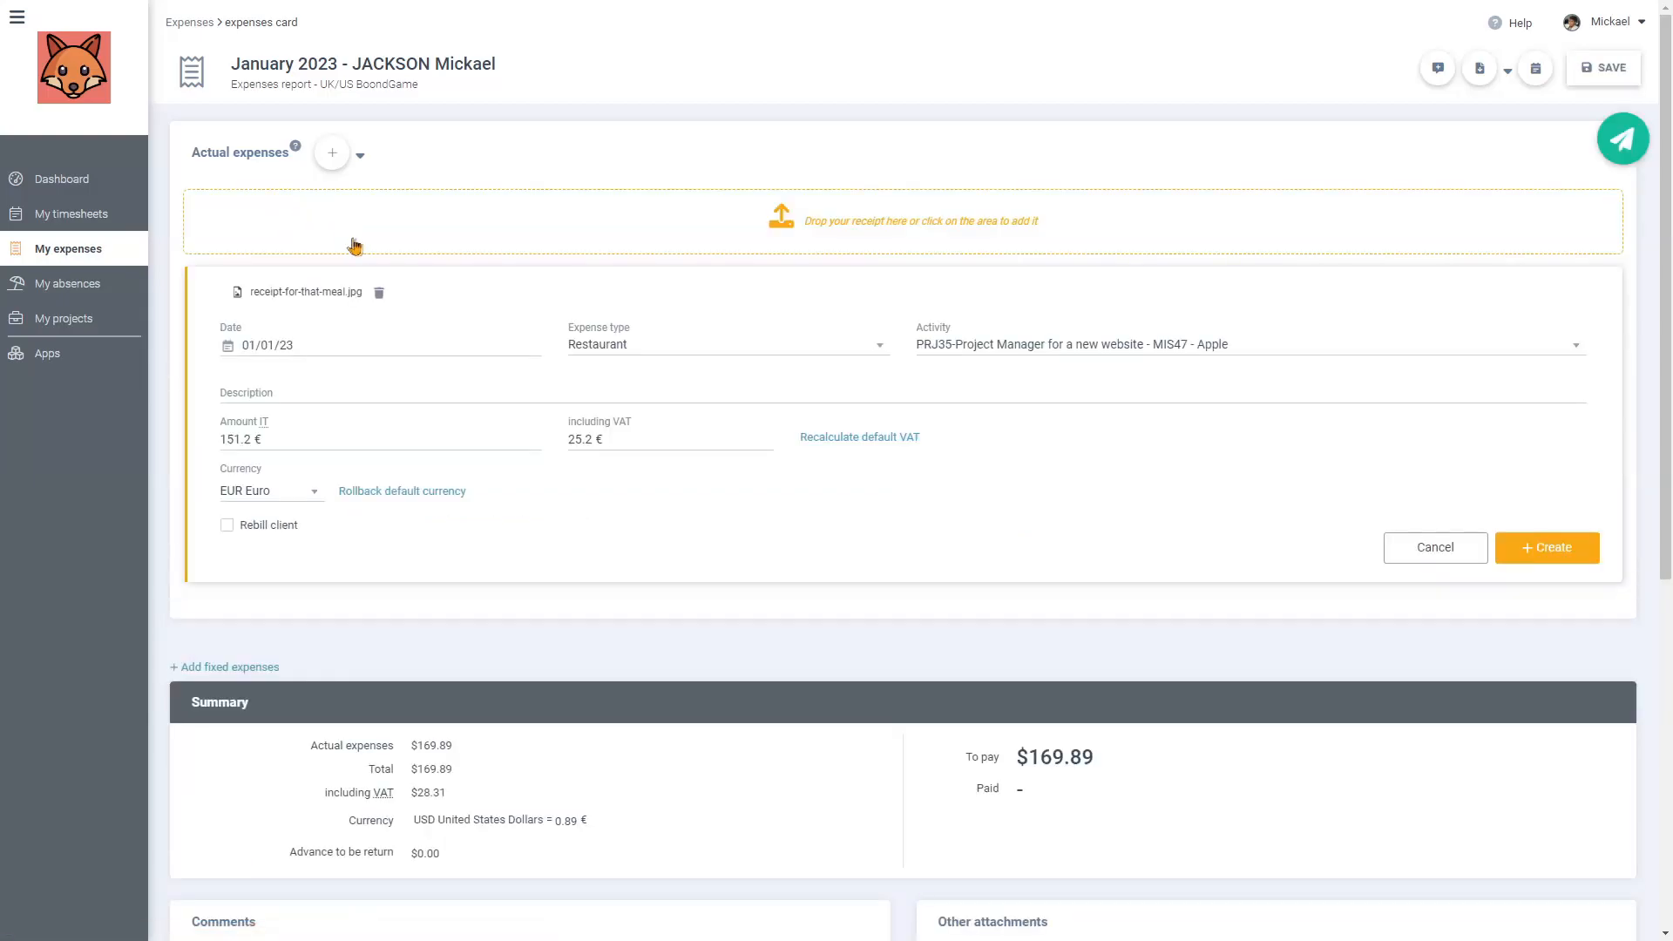
# - Describe the restaurant expense as 'Business lunch with Stee VJobbs', leave Rebill client off, and create it
pyautogui.click(288, 344)
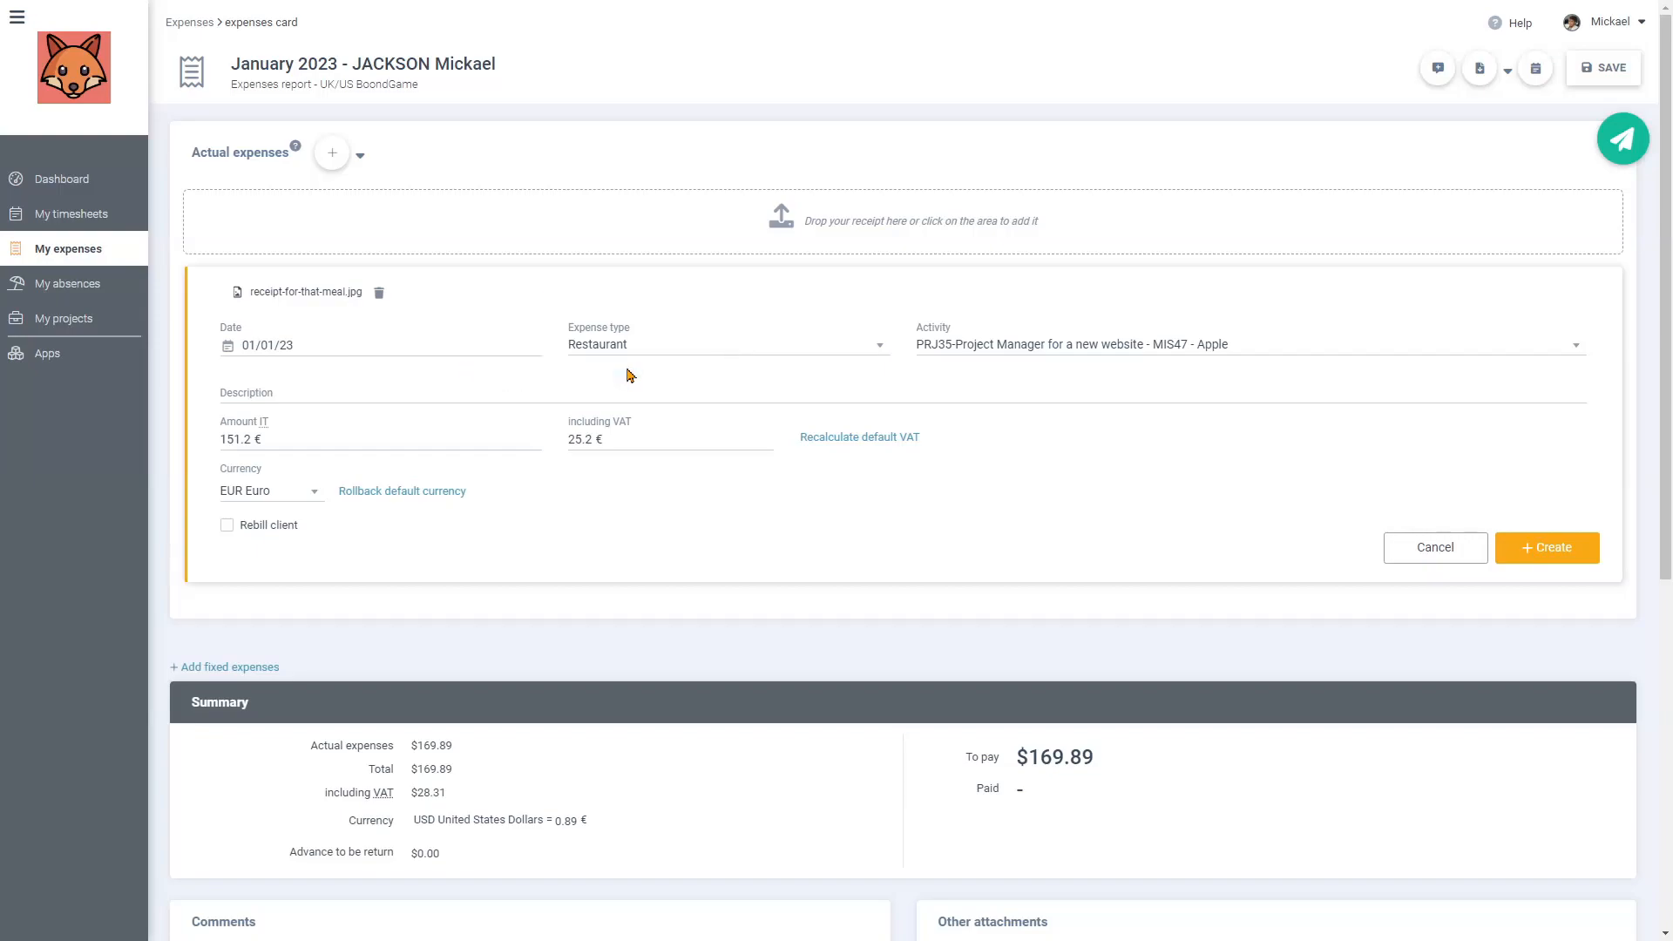
pyautogui.click(634, 439)
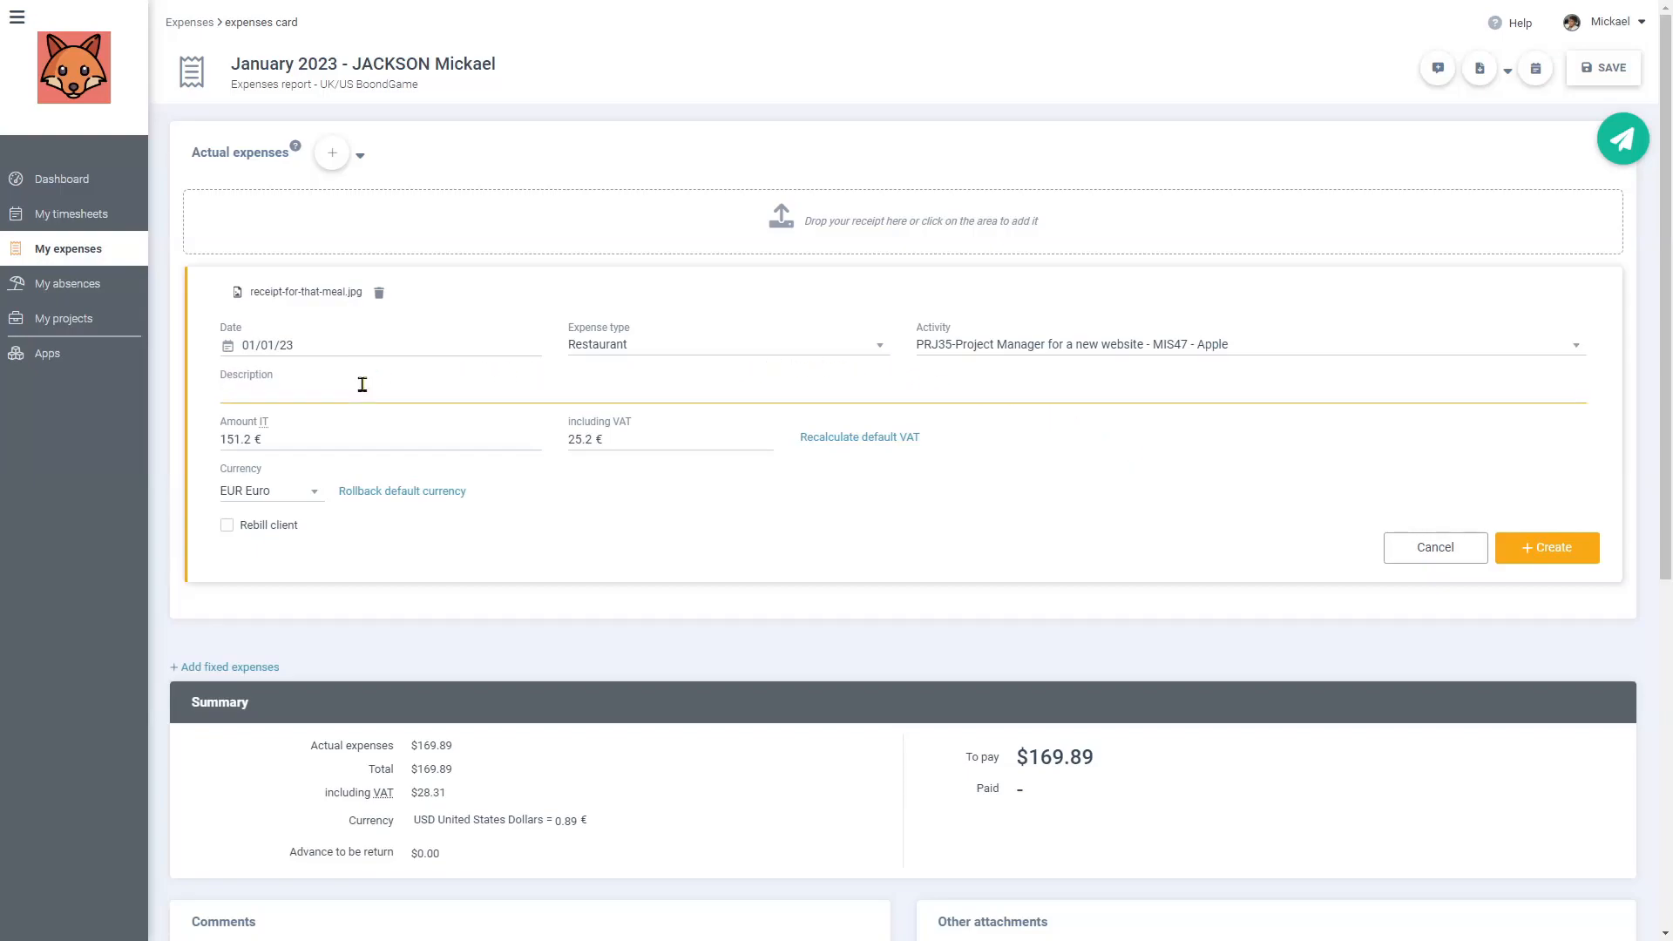
pyautogui.write('Business lunch with Stee VJobbs')
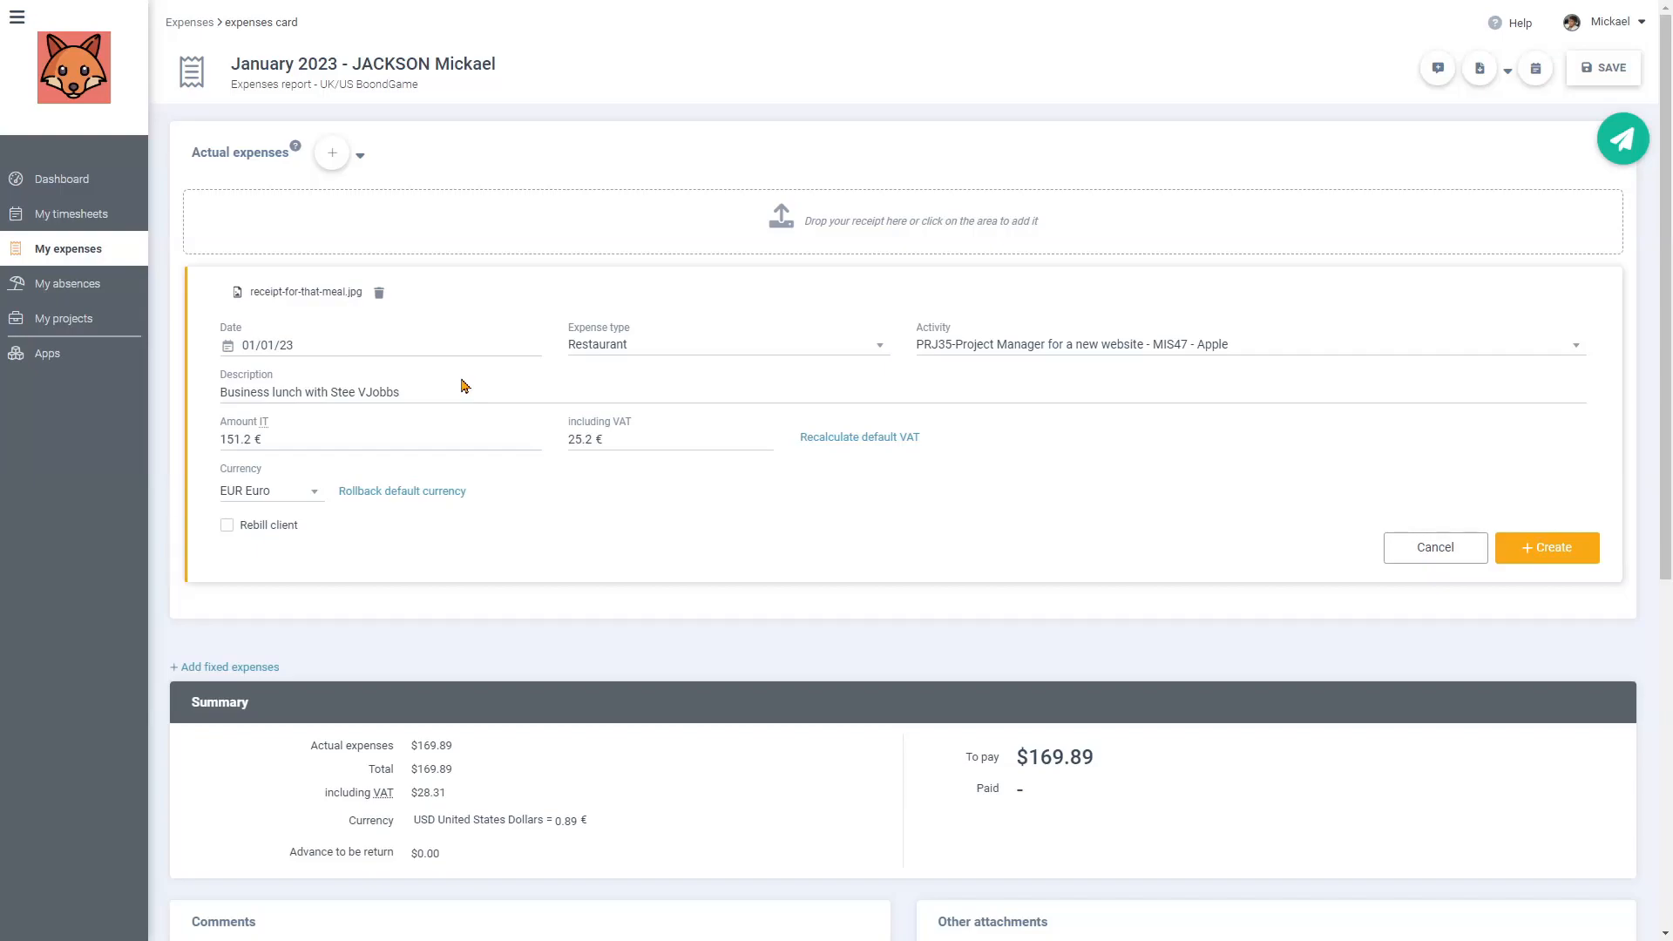
pyautogui.moveTo(307, 291)
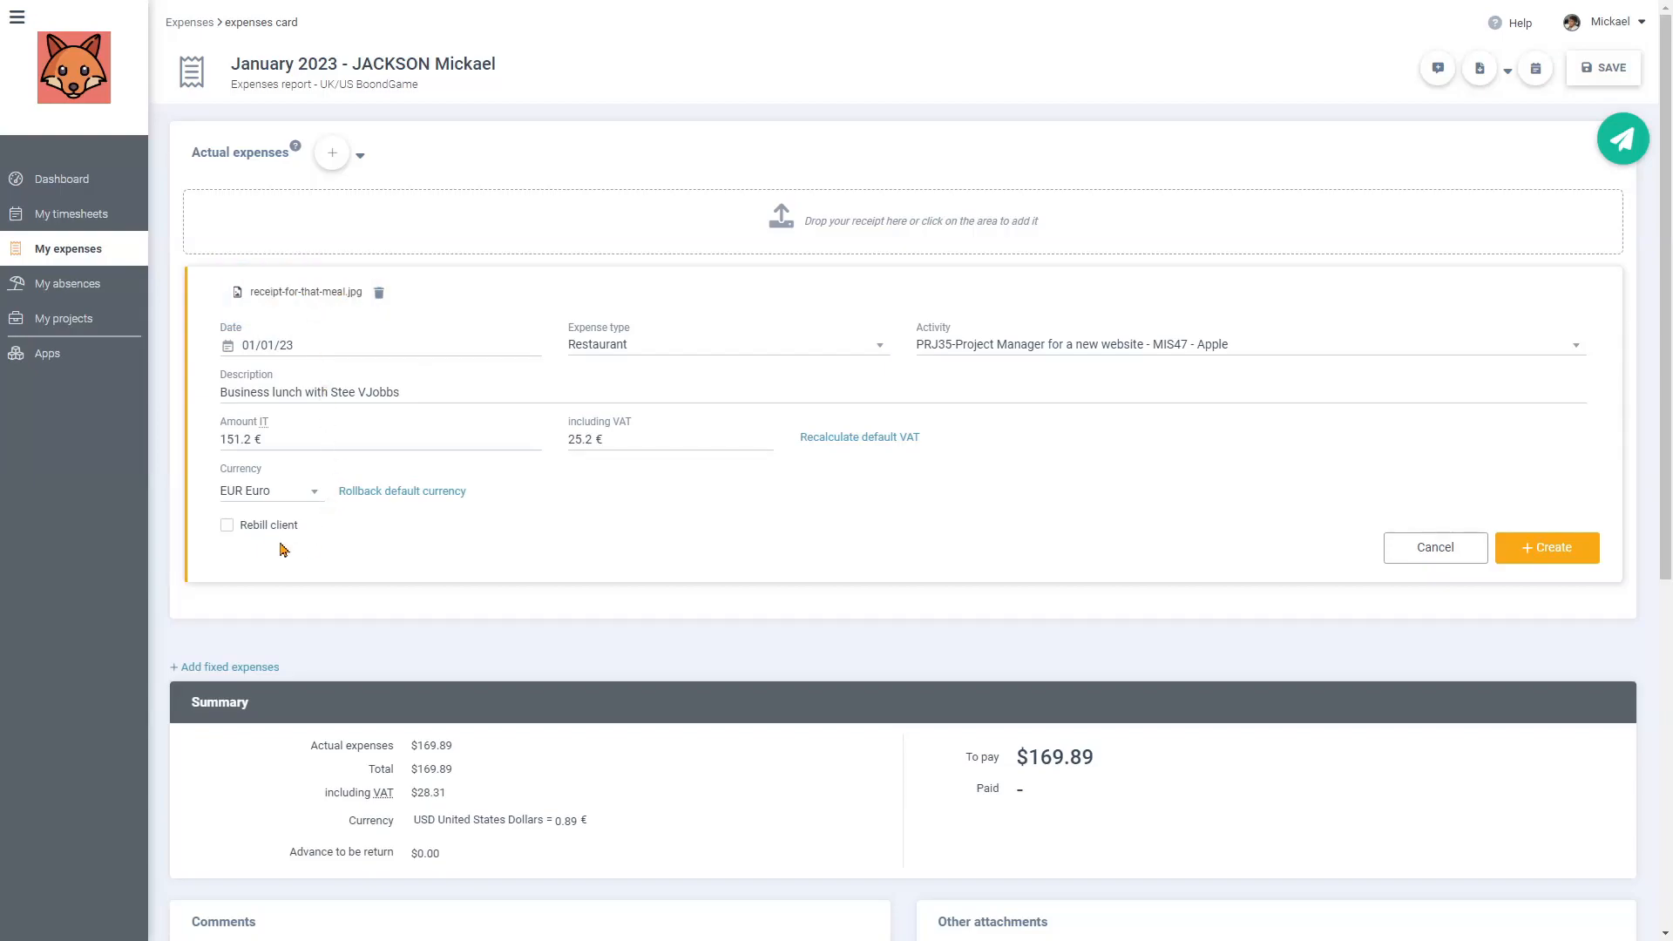
pyautogui.click(226, 525)
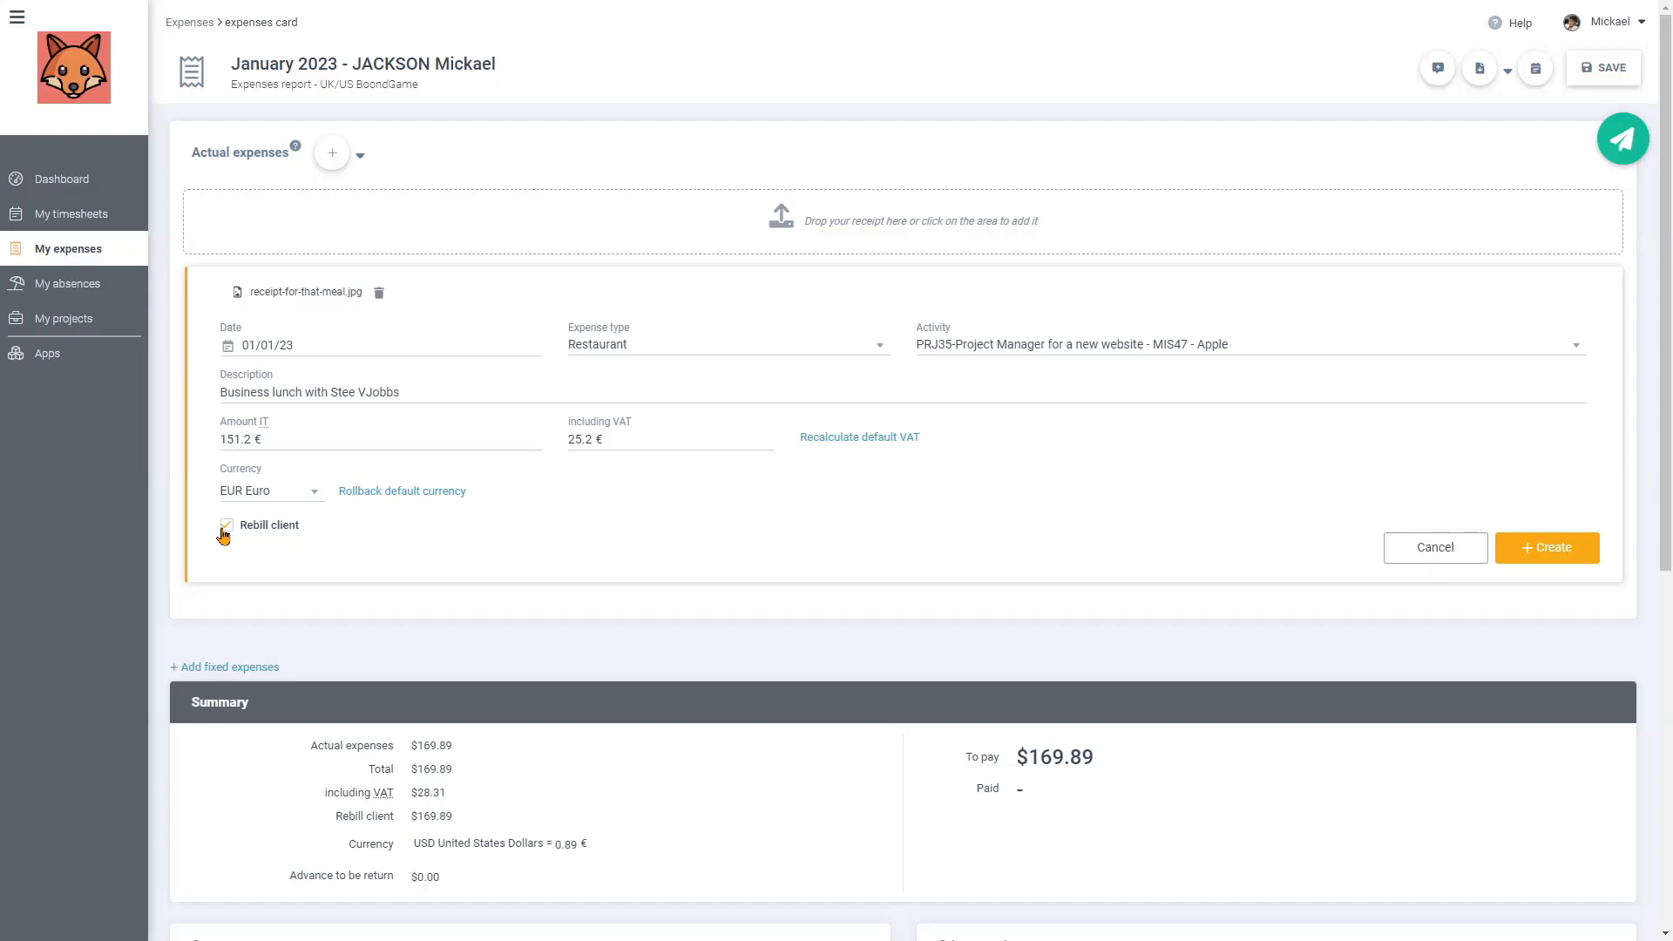
pyautogui.click(226, 524)
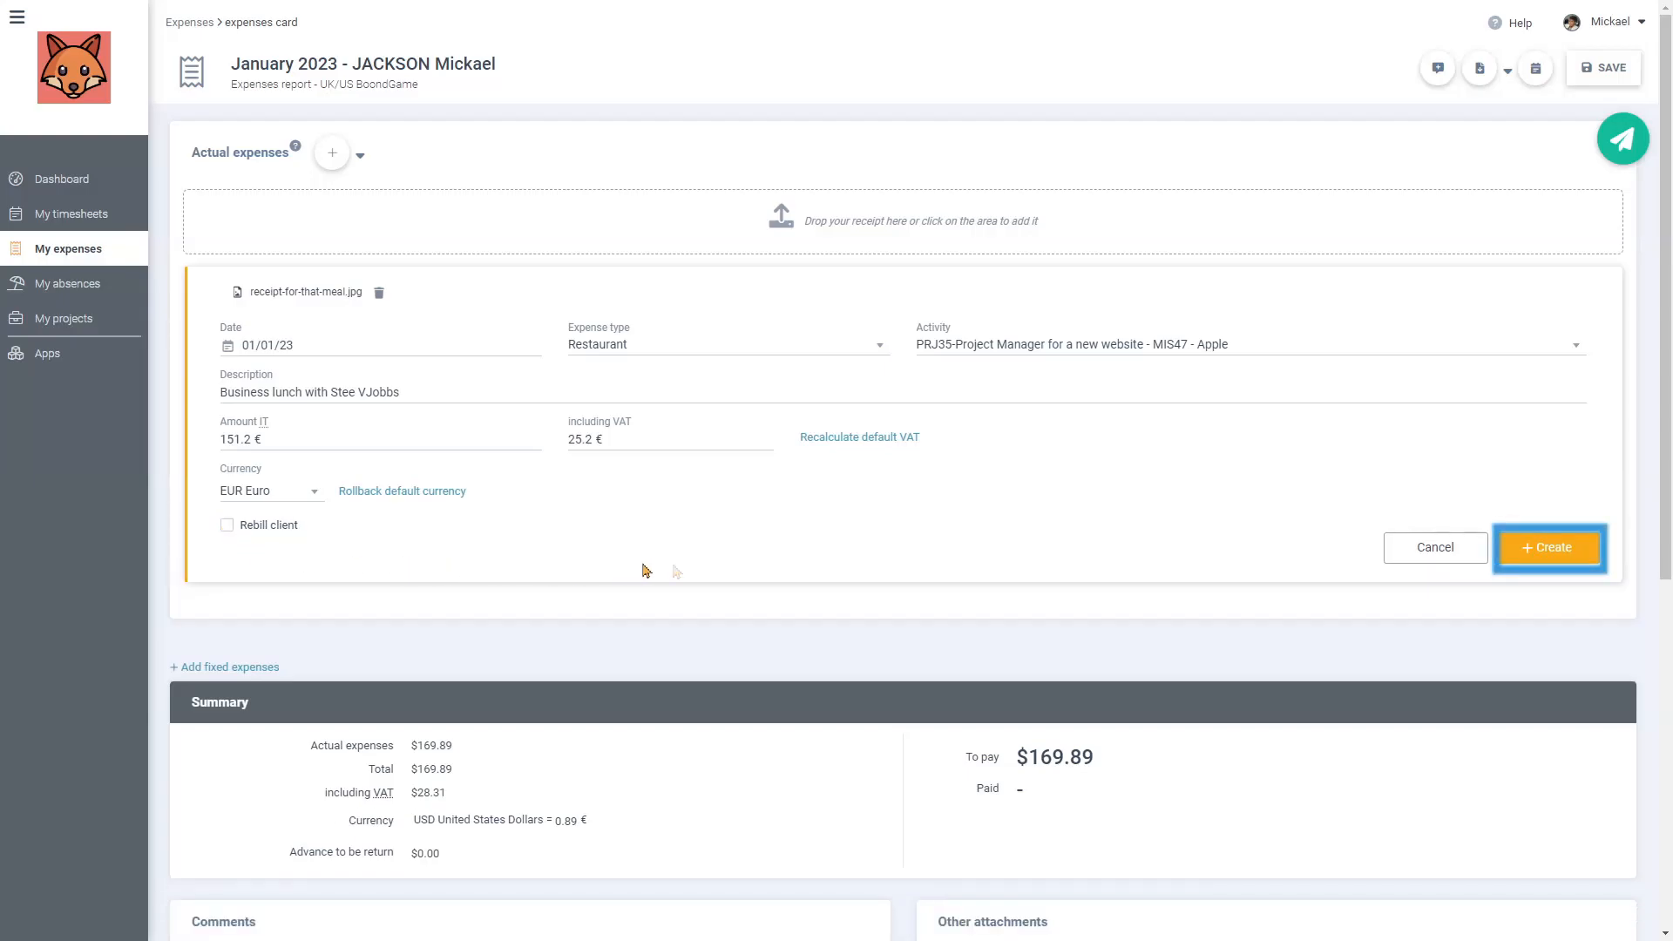
pyautogui.click(1547, 547)
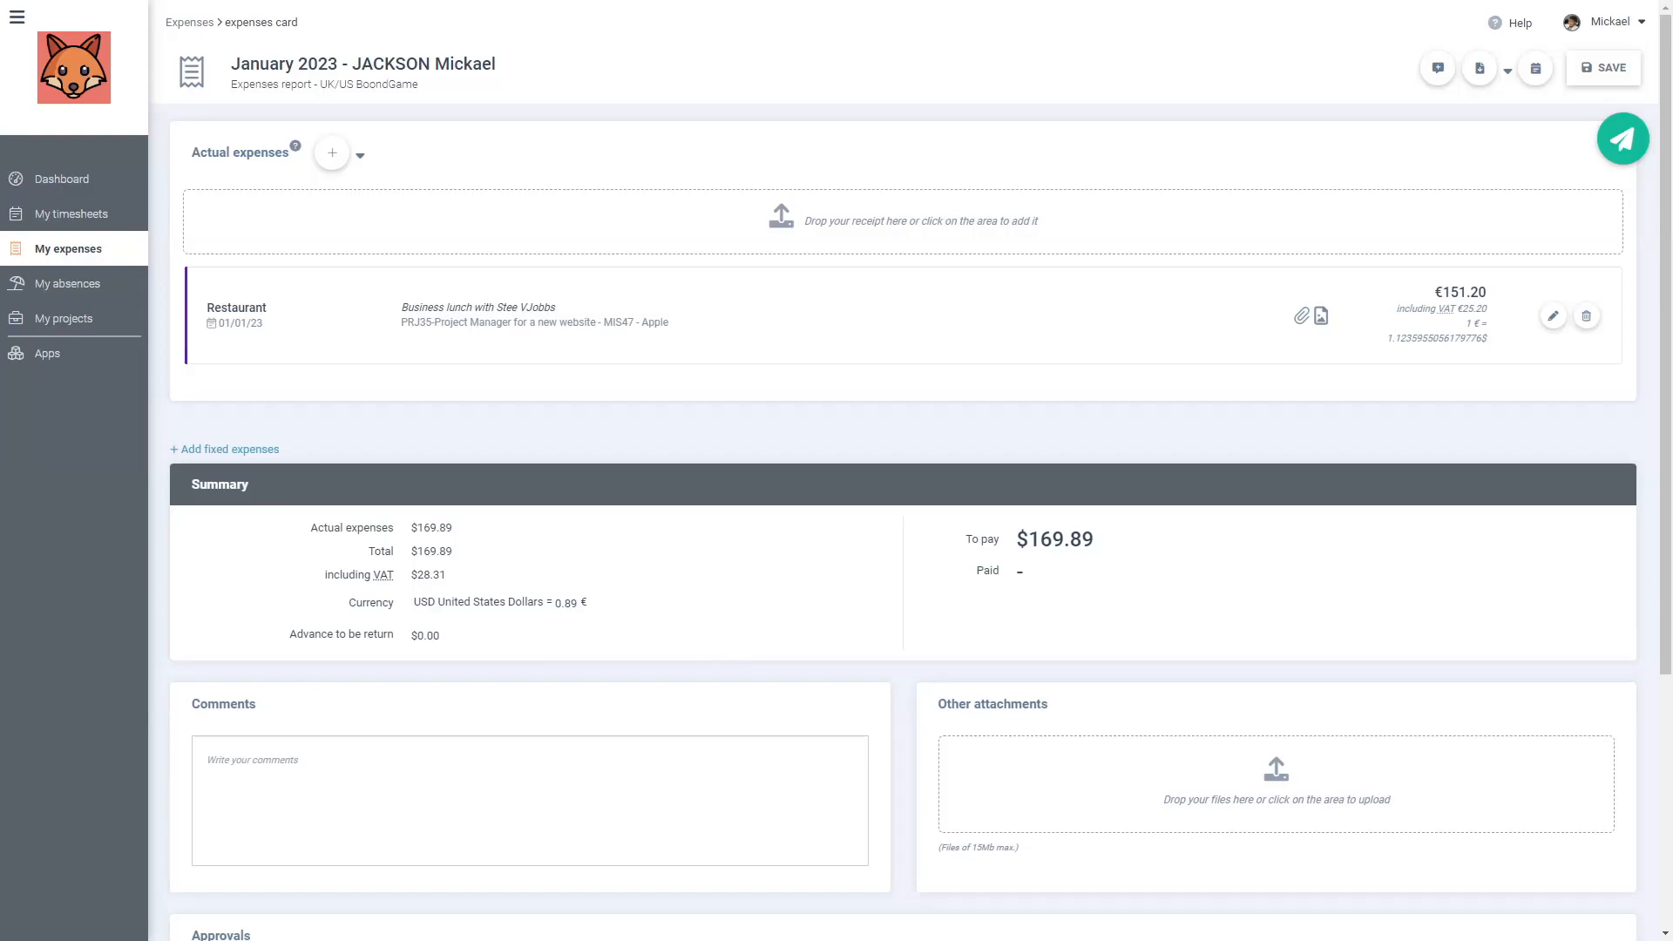
pyautogui.moveTo(343, 160)
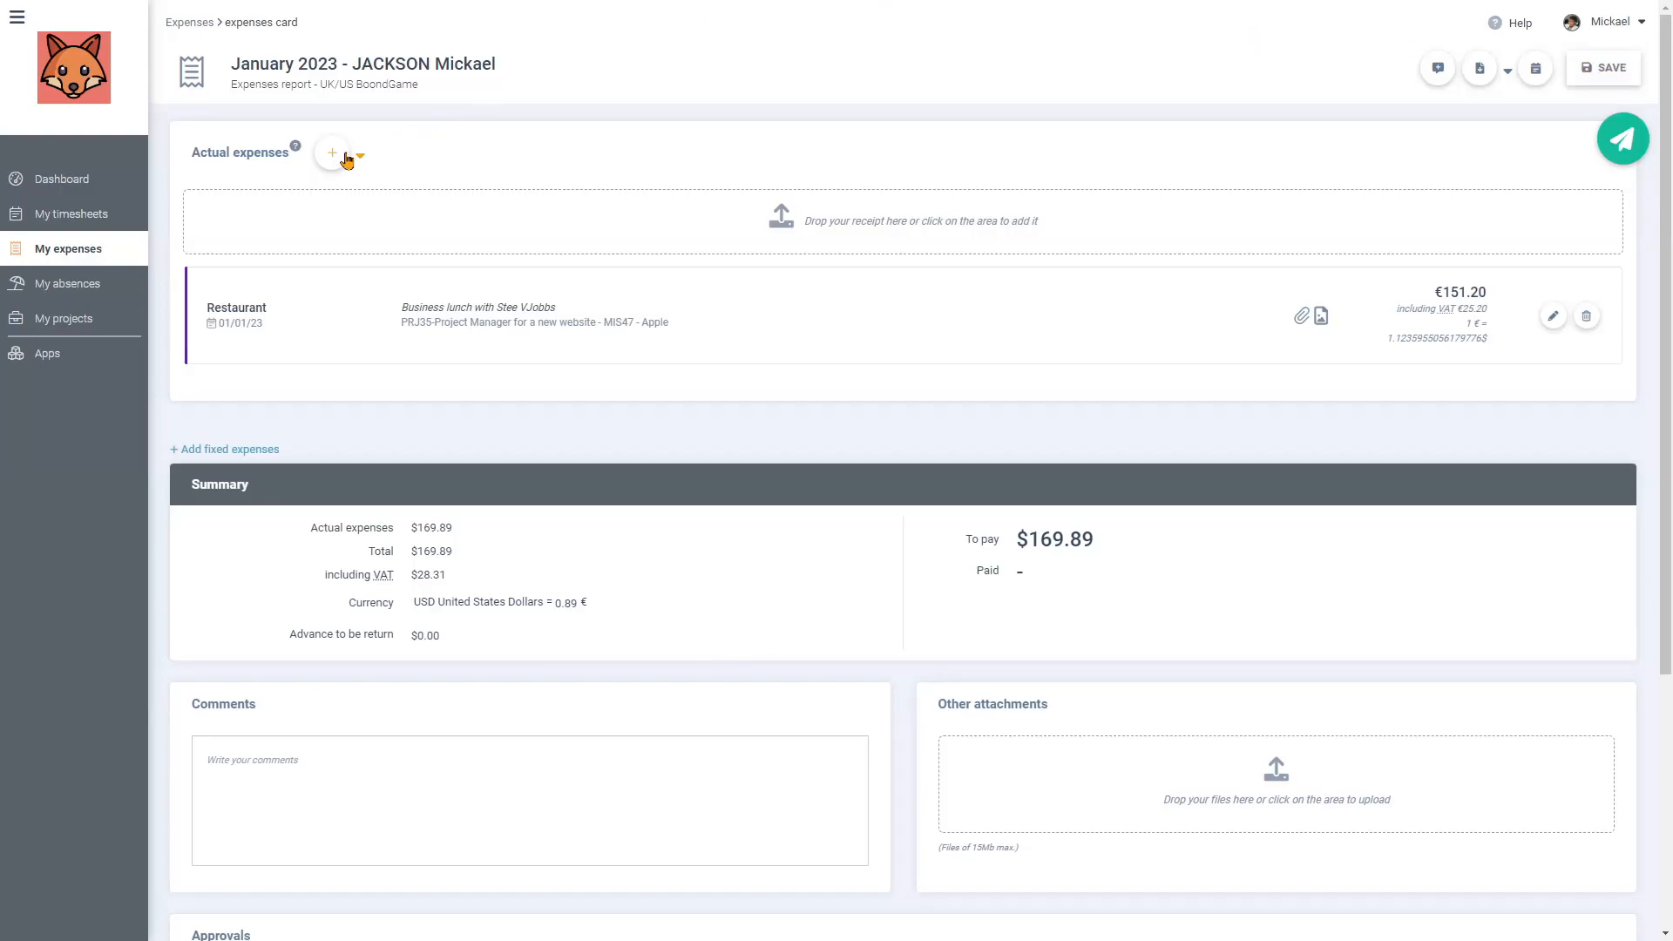
# - Add an expense without receipt: Internal activity, Travel expenses type, dated 7 January
pyautogui.click(359, 155)
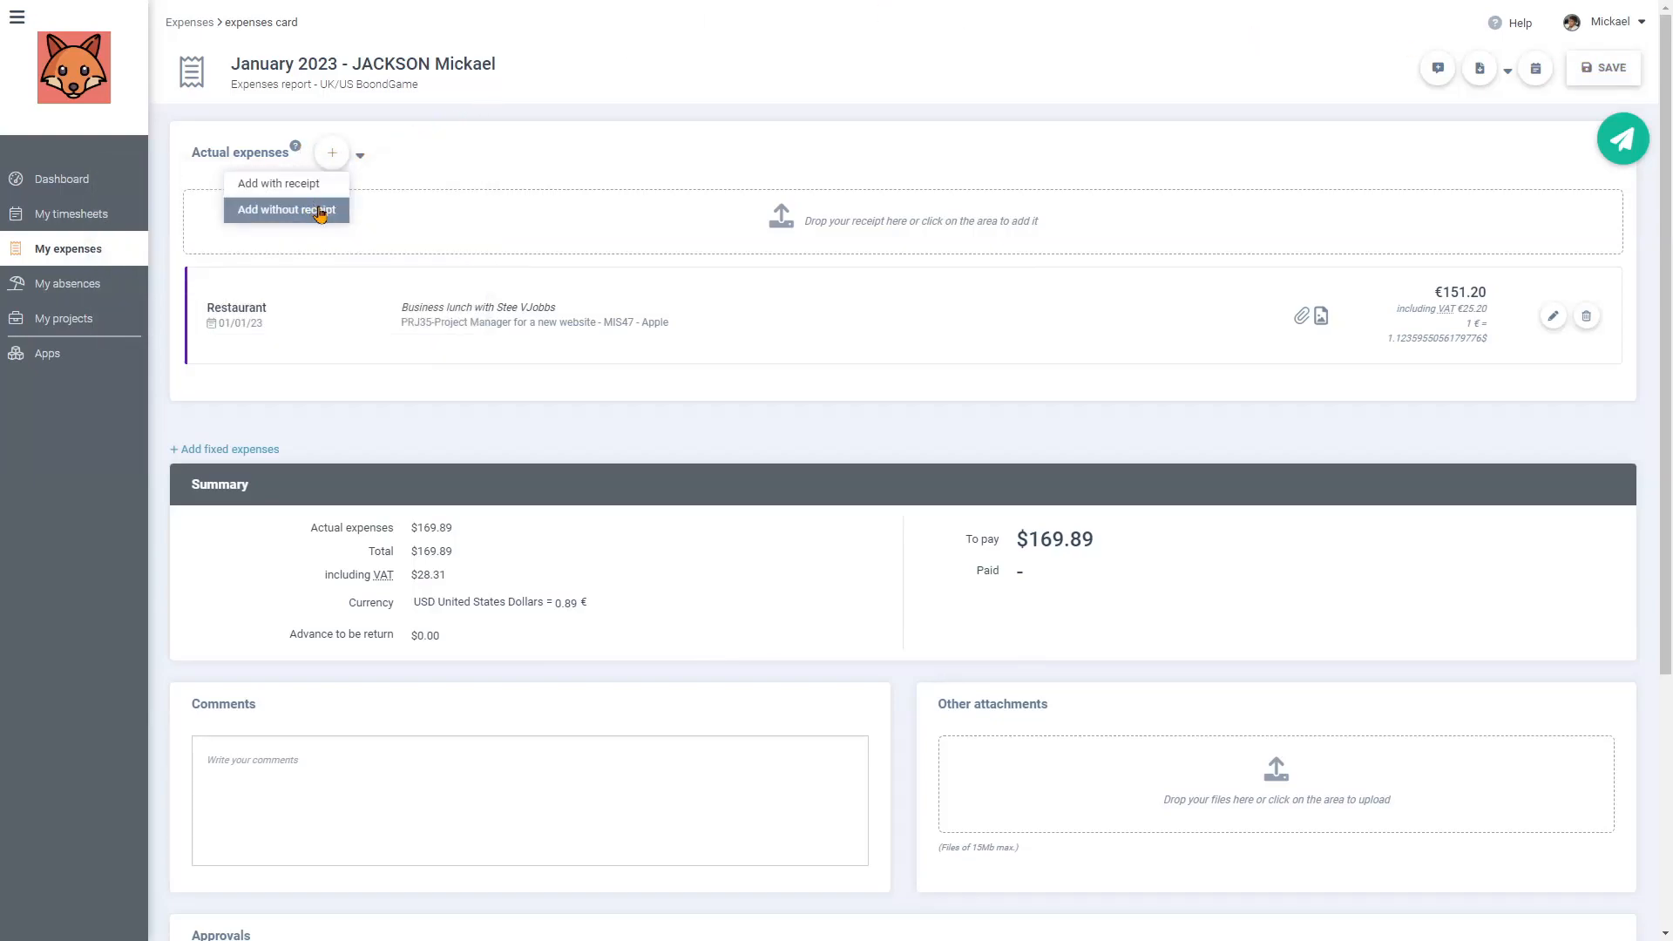
pyautogui.click(284, 209)
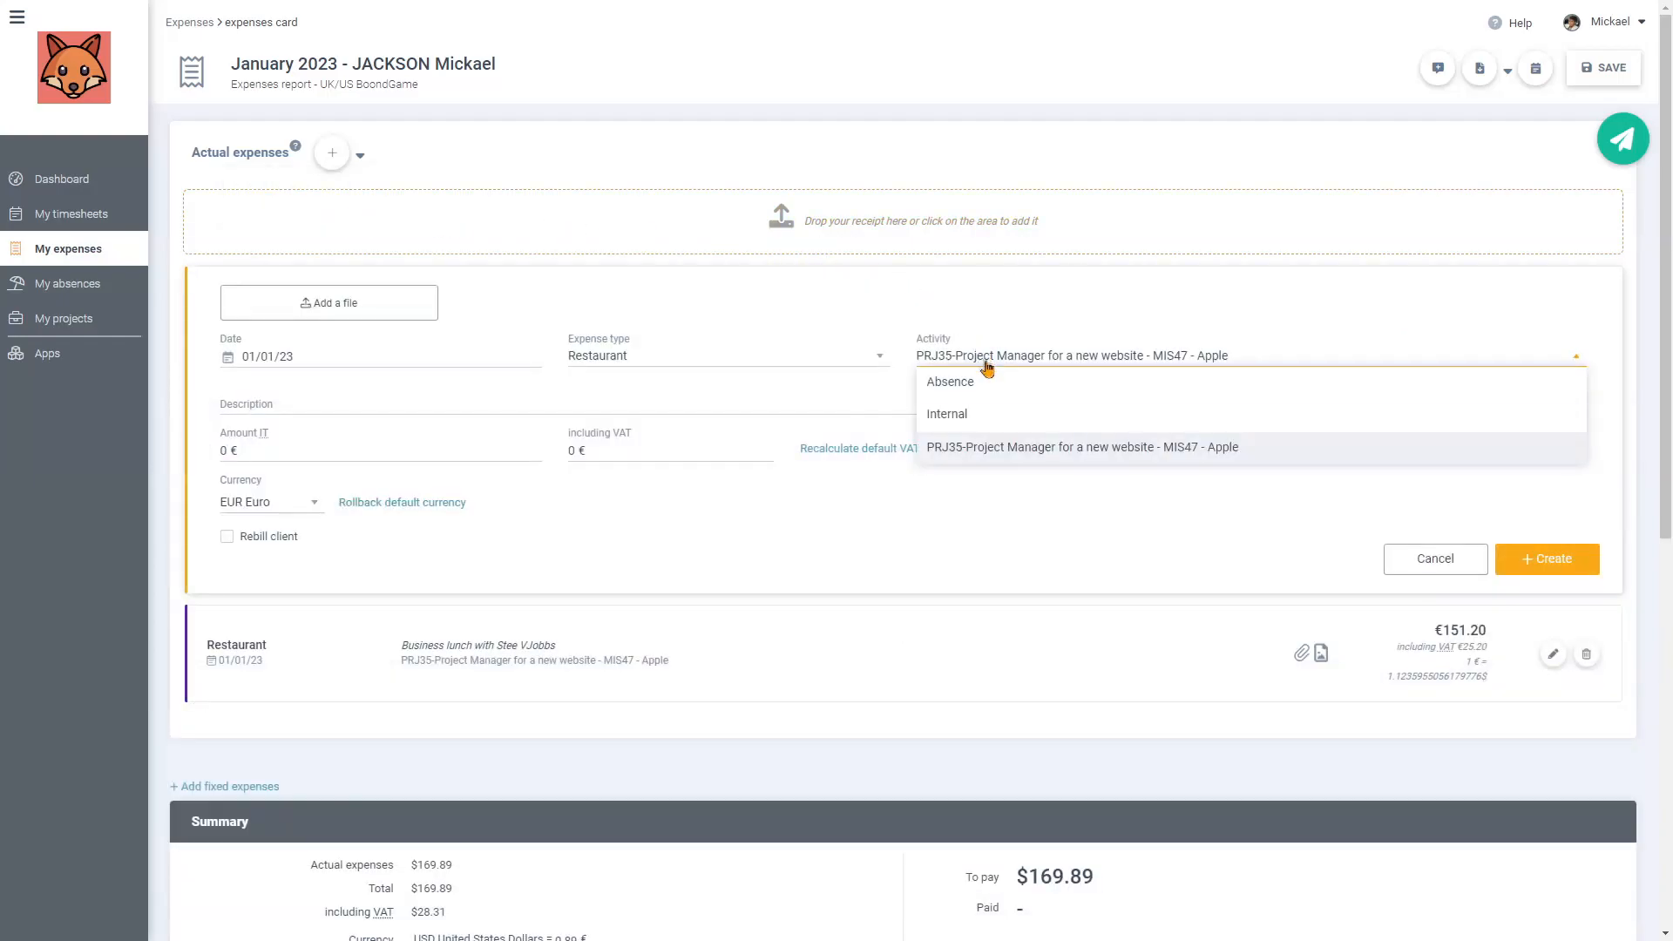
pyautogui.click(945, 415)
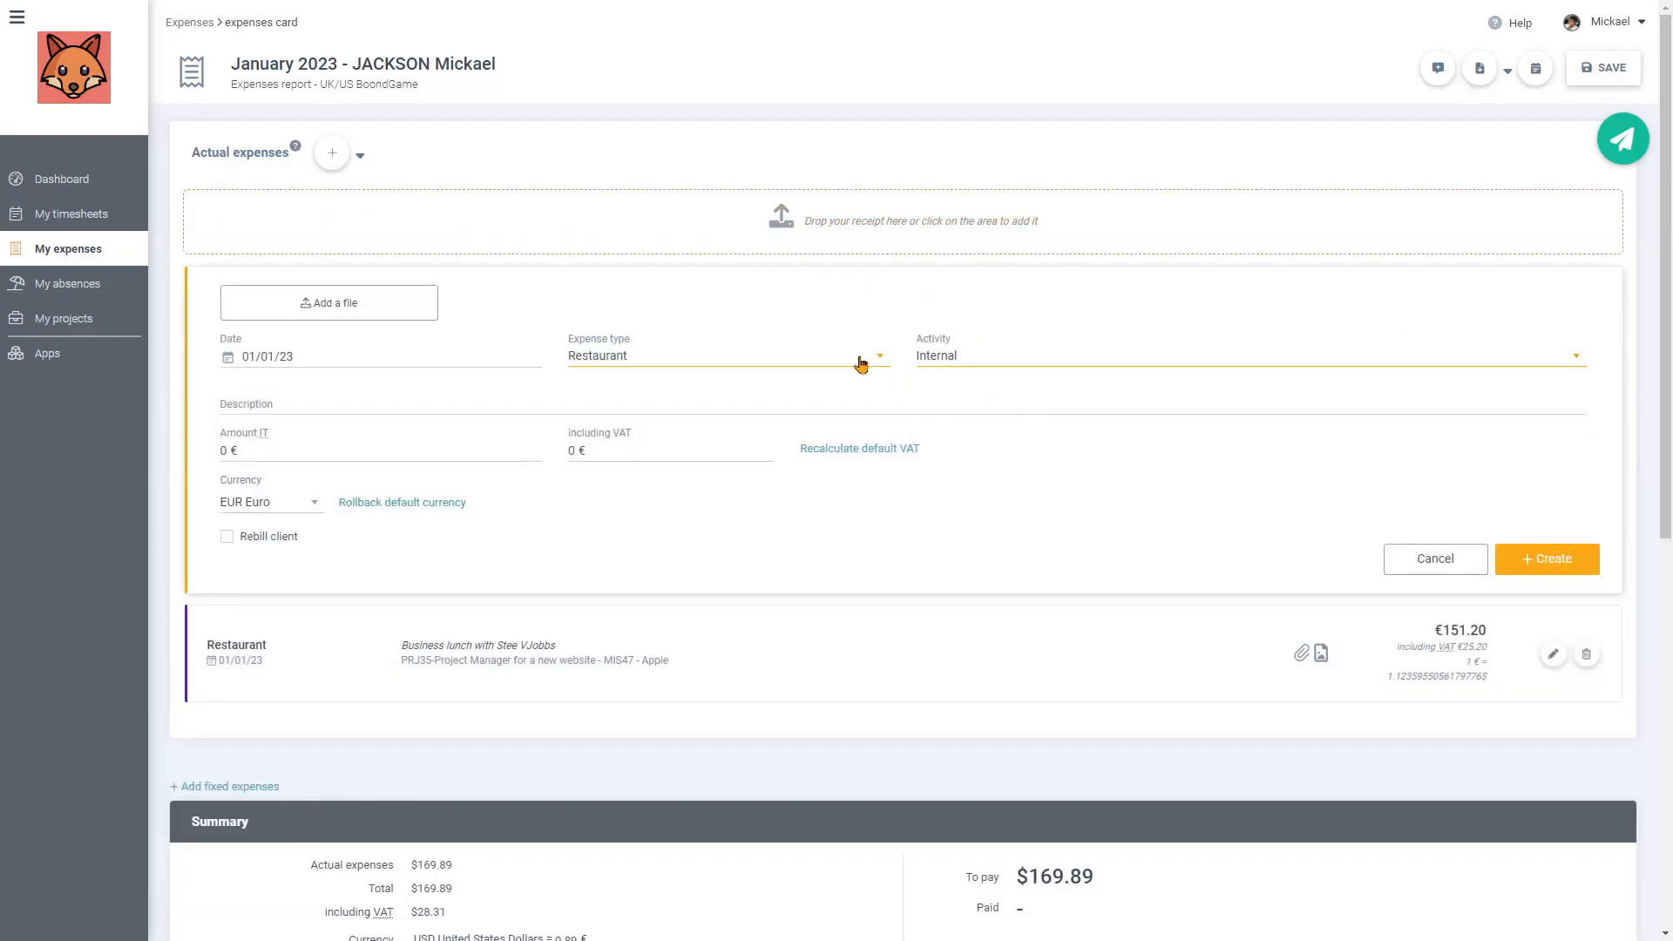
pyautogui.click(728, 355)
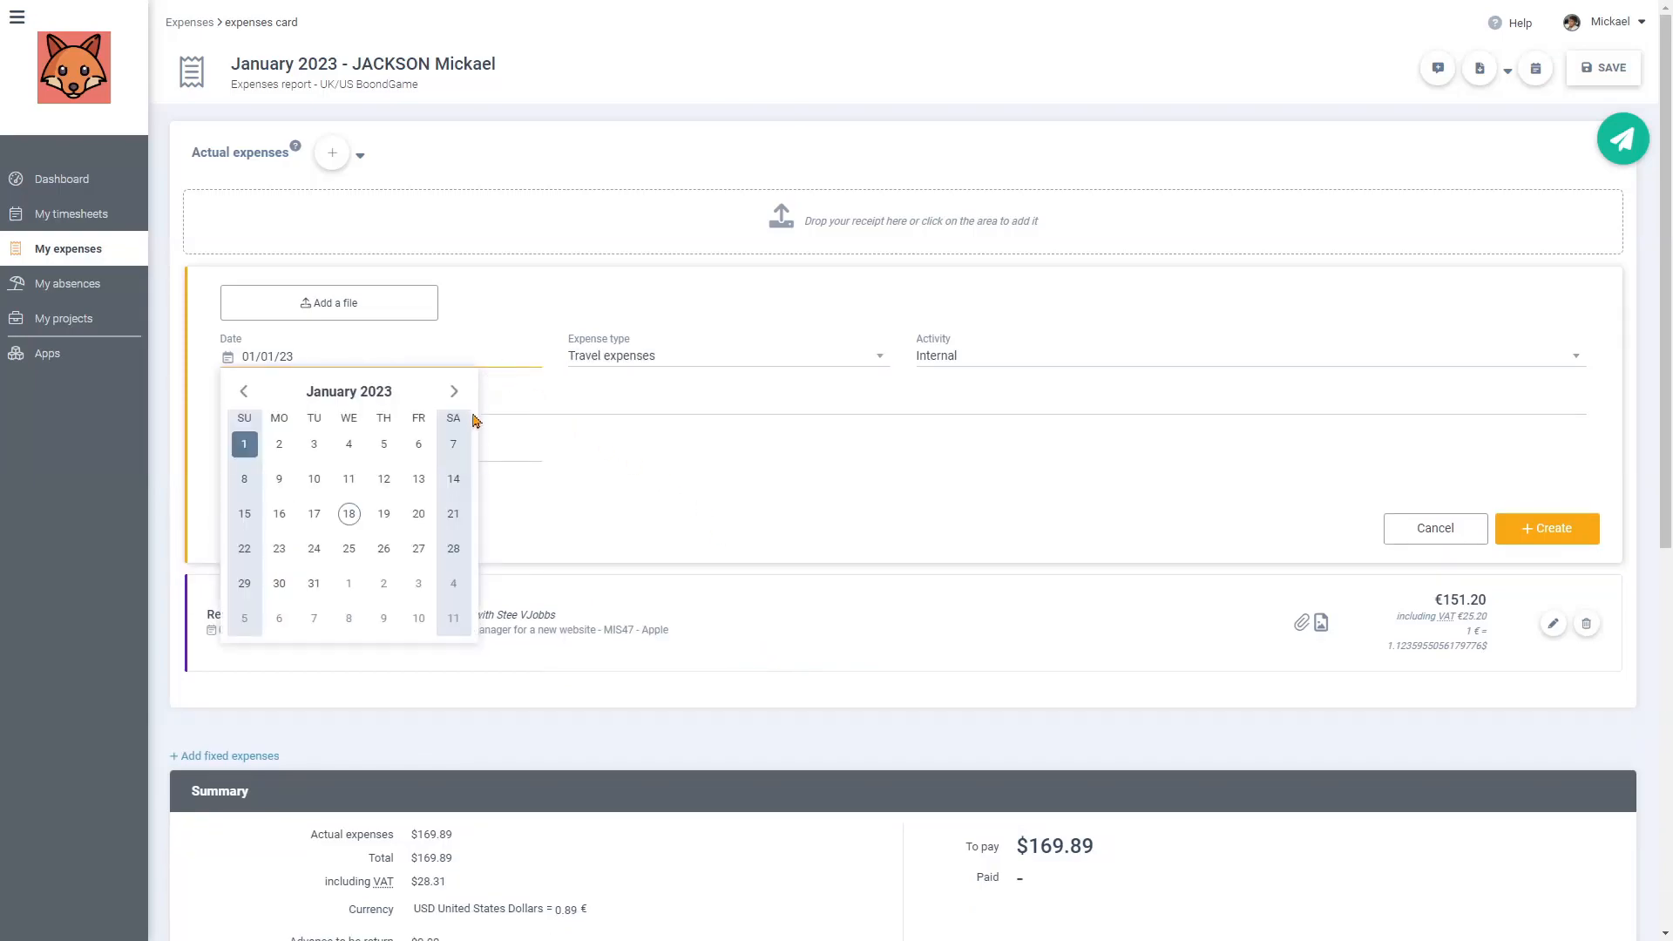
pyautogui.click(453, 444)
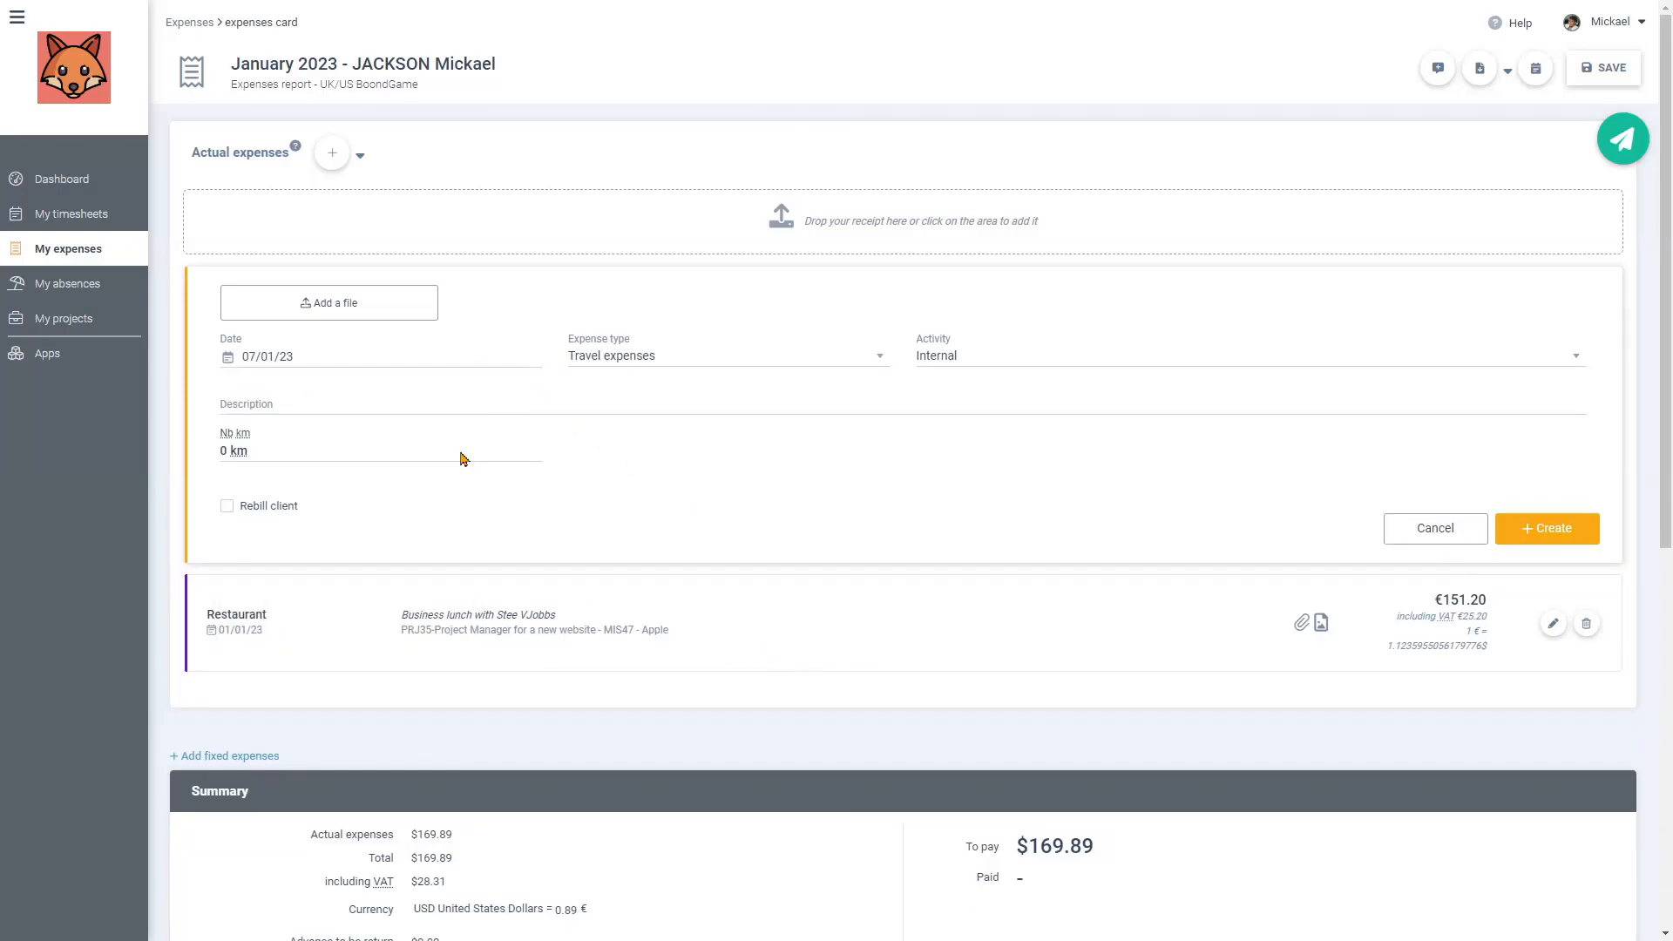
# - Enter 330 km 'London to Manchester' at the 4CV km scale and create the travel expense
pyautogui.click(373, 450)
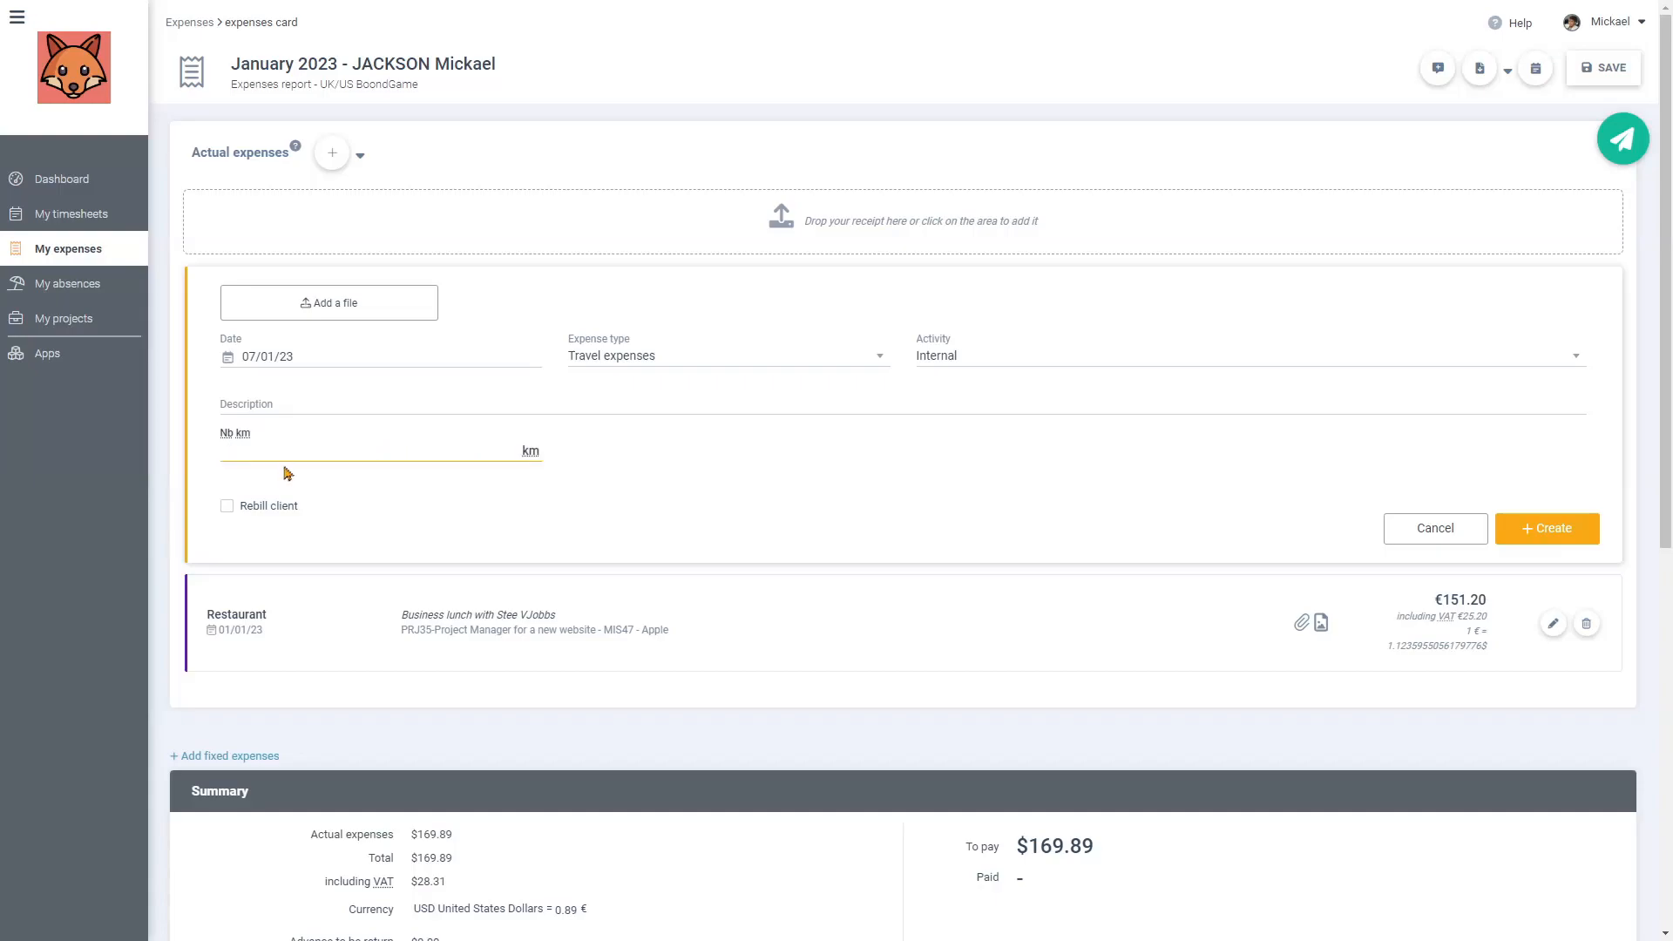
pyautogui.write('330')
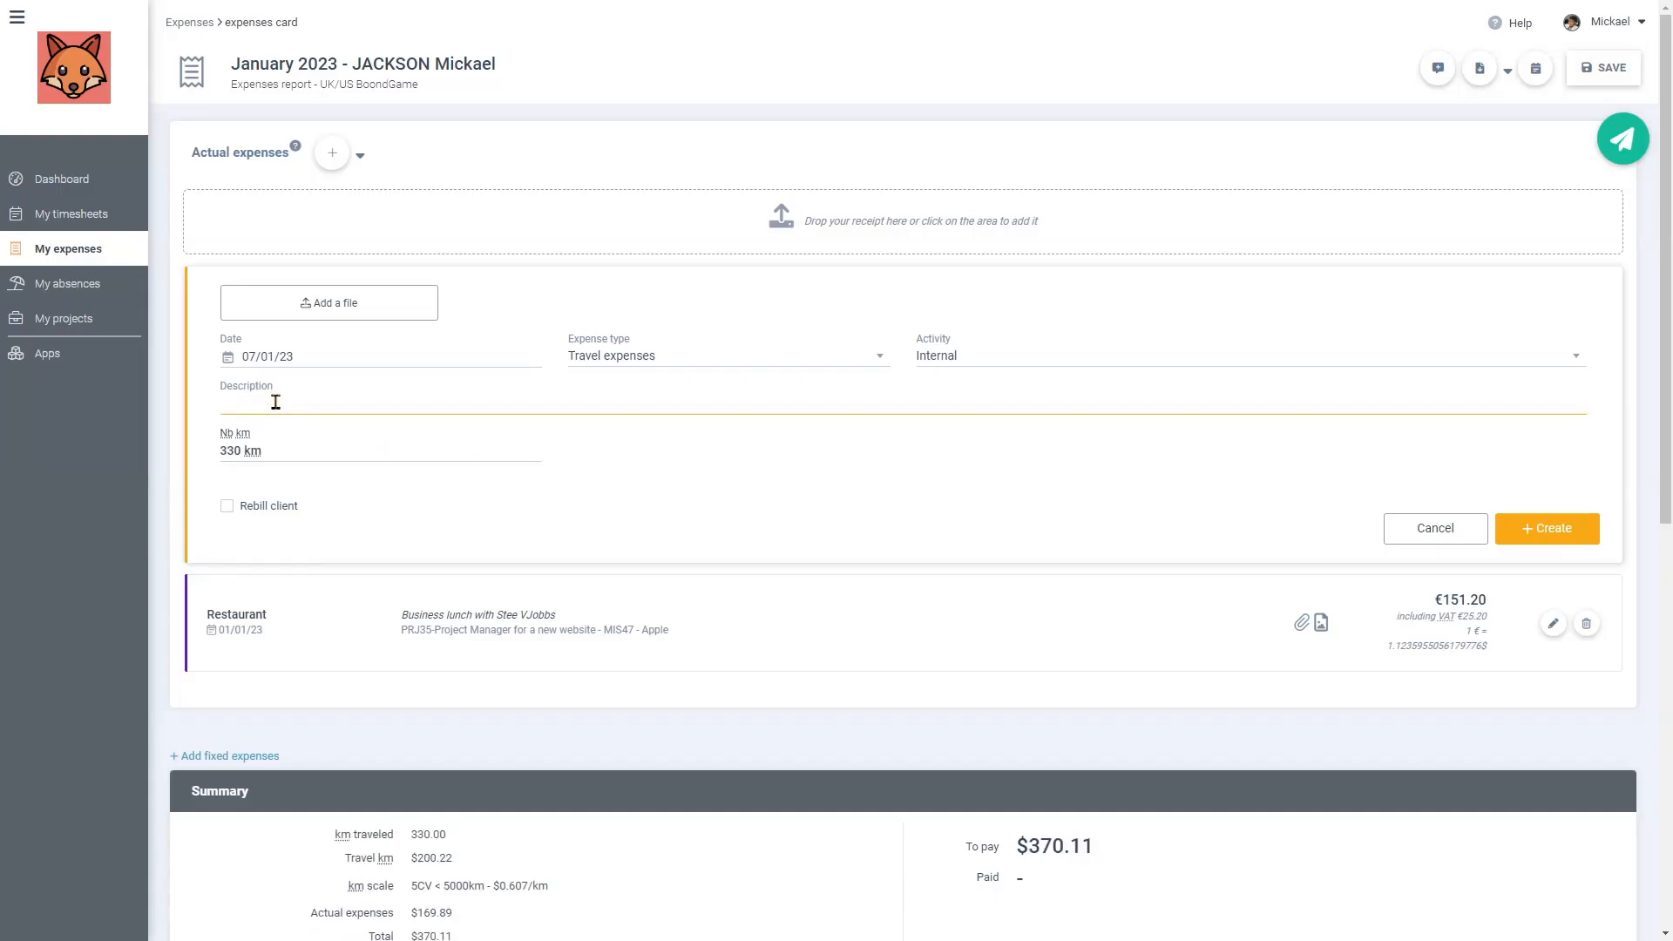
pyautogui.write('London to Manchester')
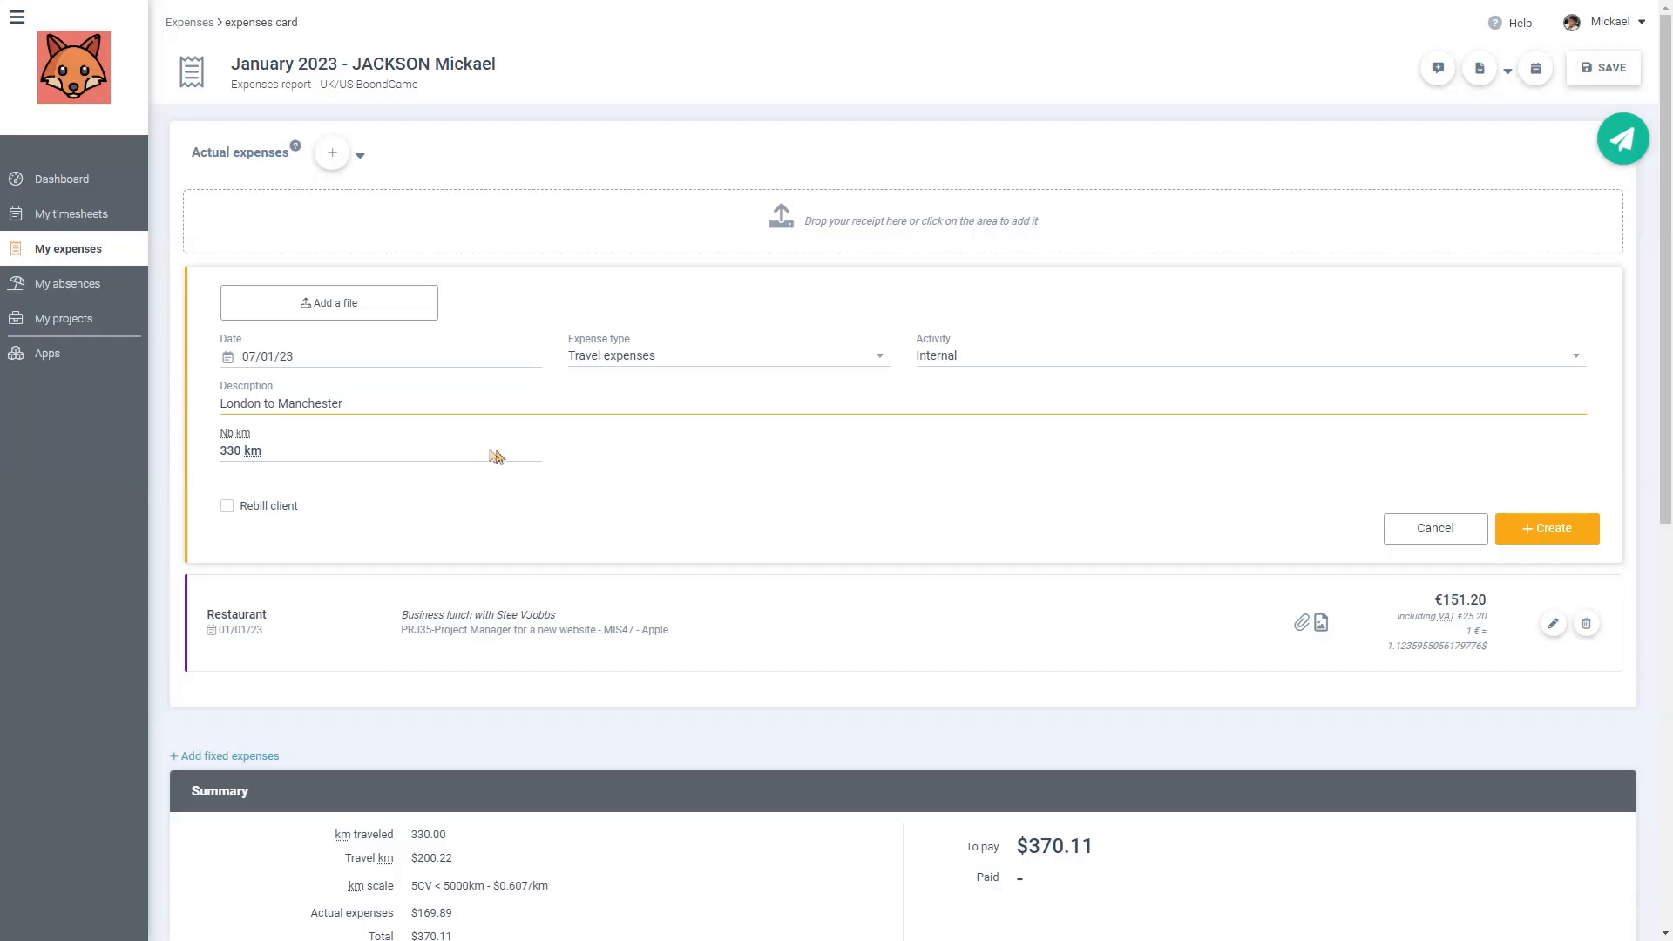
pyautogui.scroll(-3)
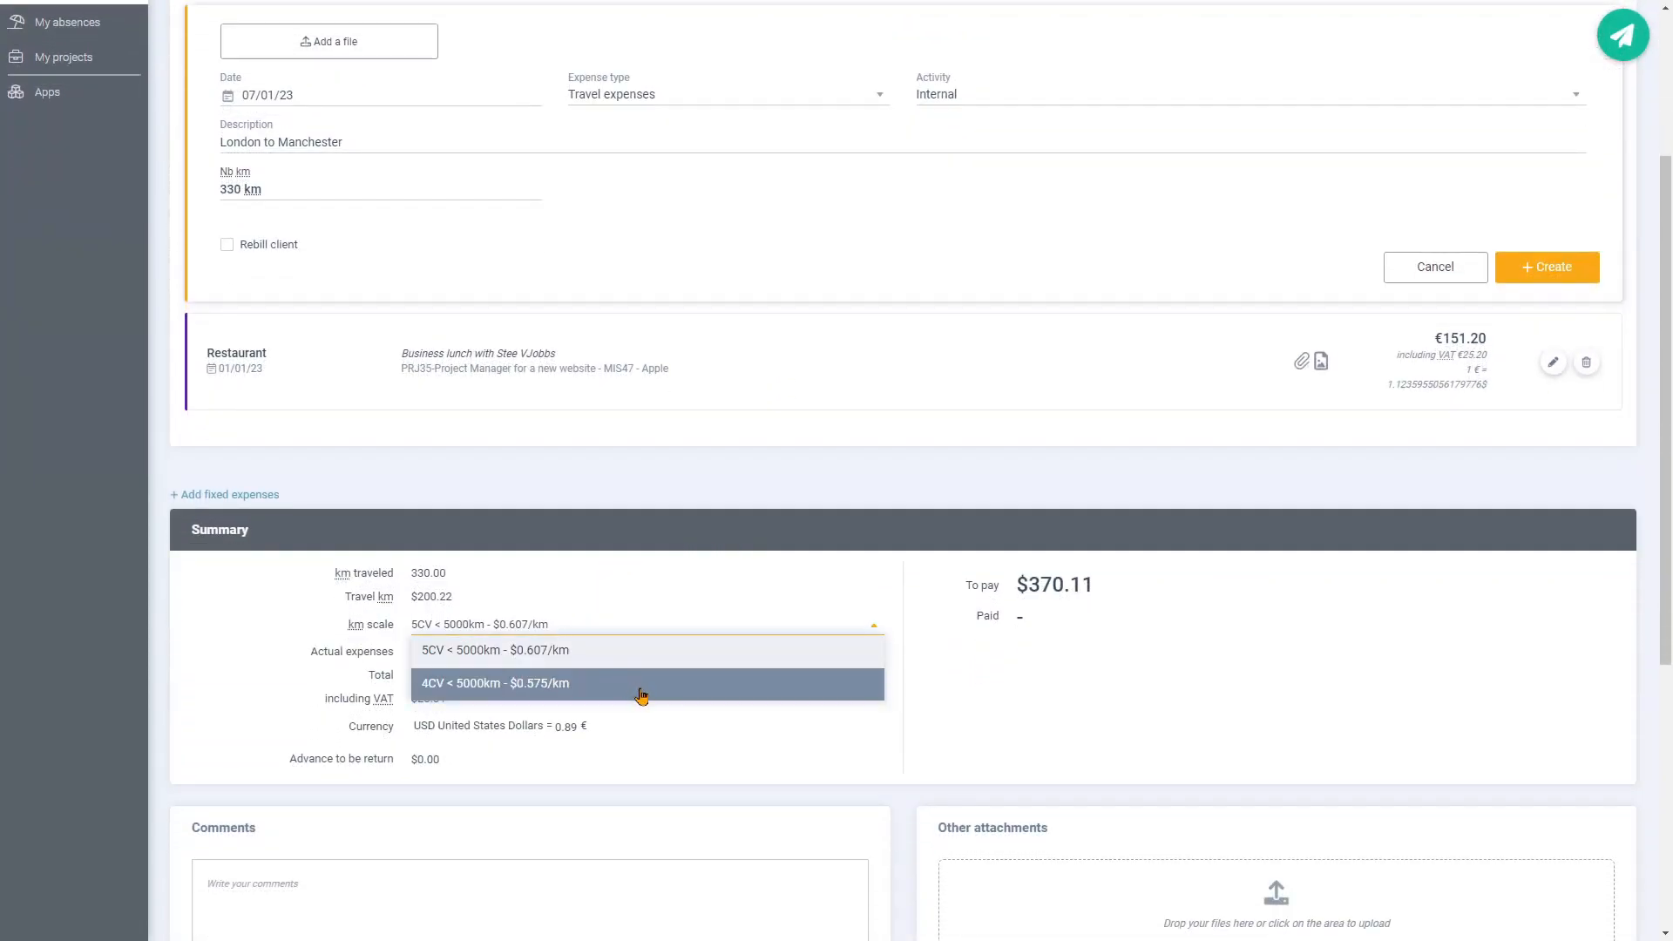
pyautogui.click(493, 684)
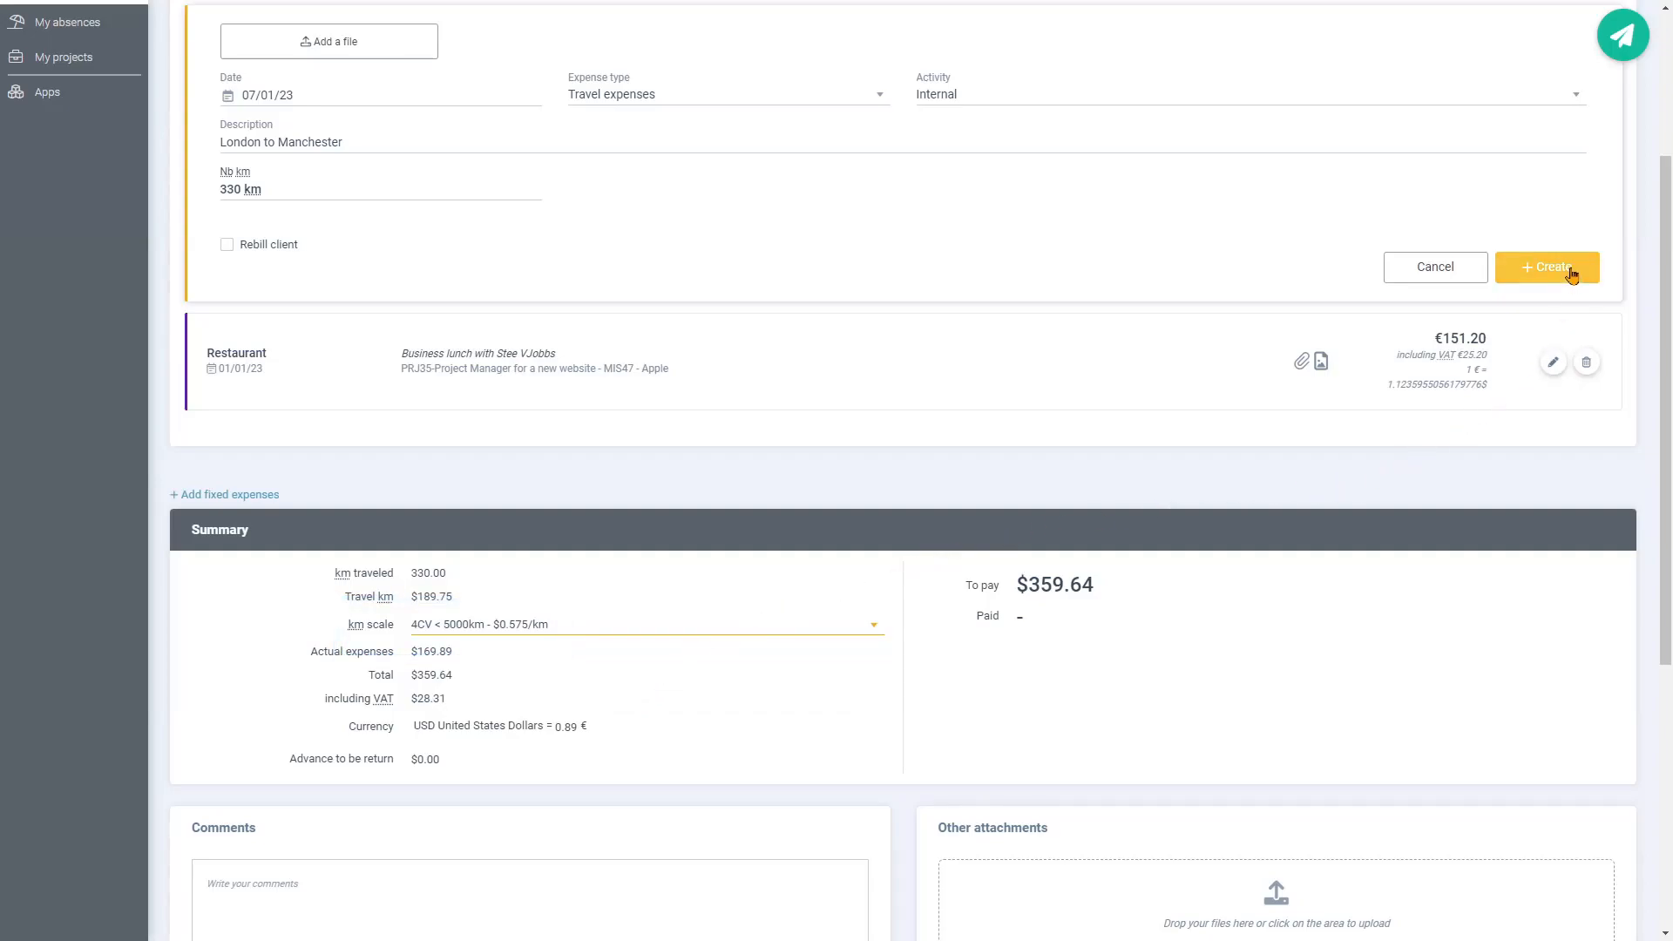
pyautogui.click(1545, 267)
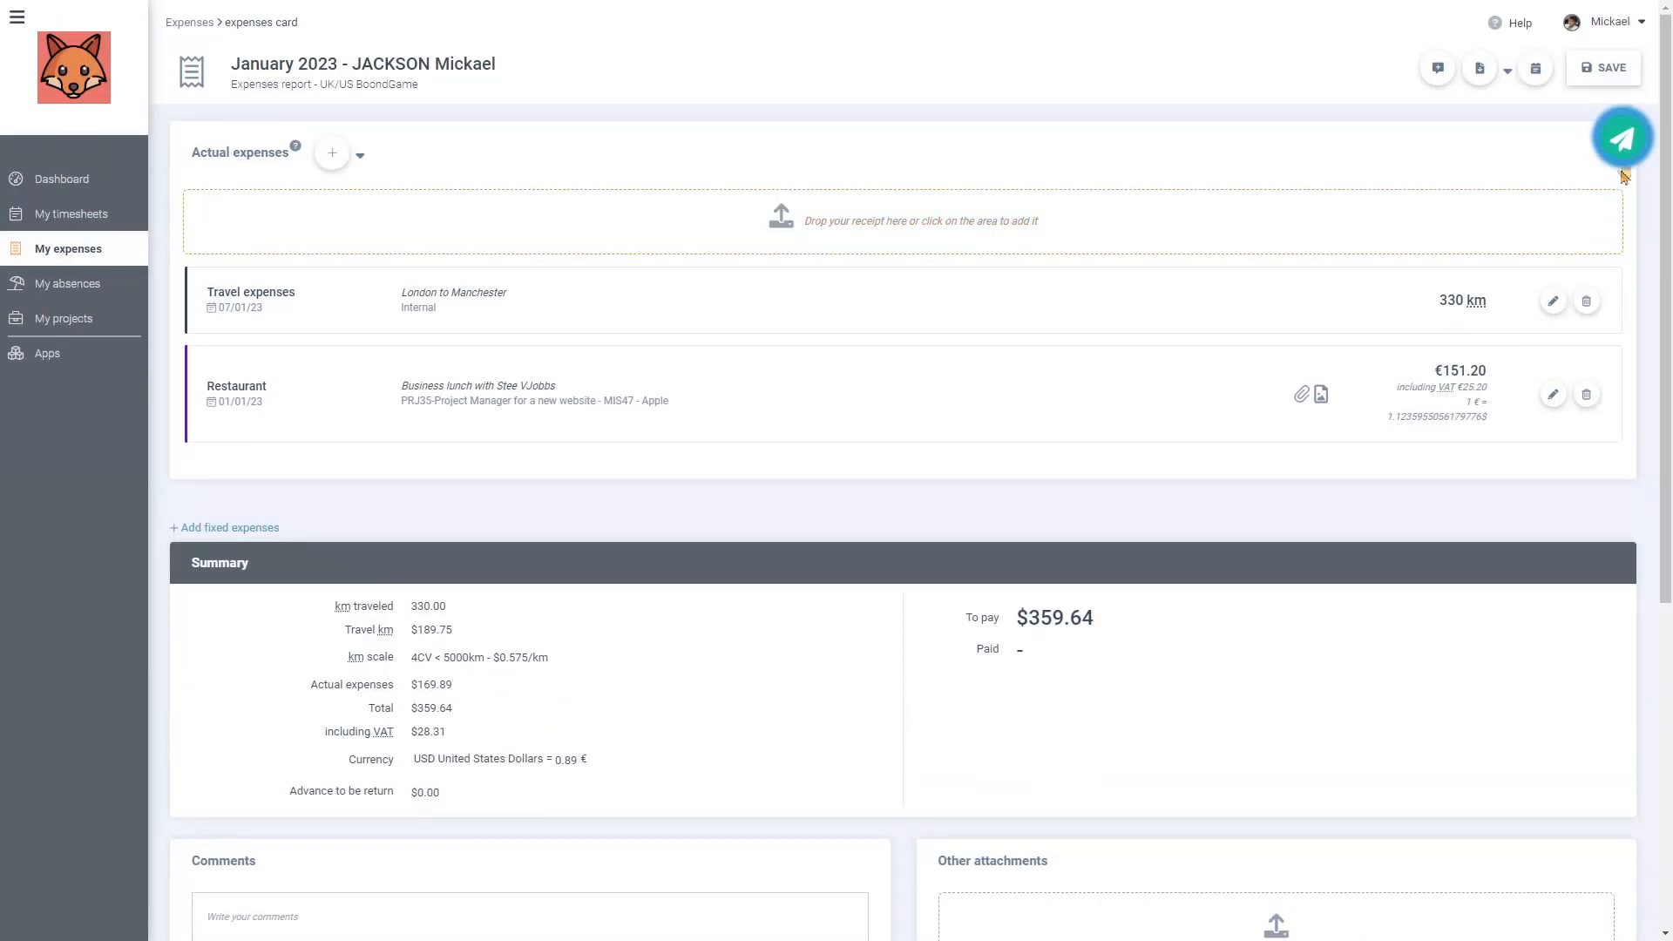
# - Submit the January 2023 report for approval
pyautogui.click(1621, 139)
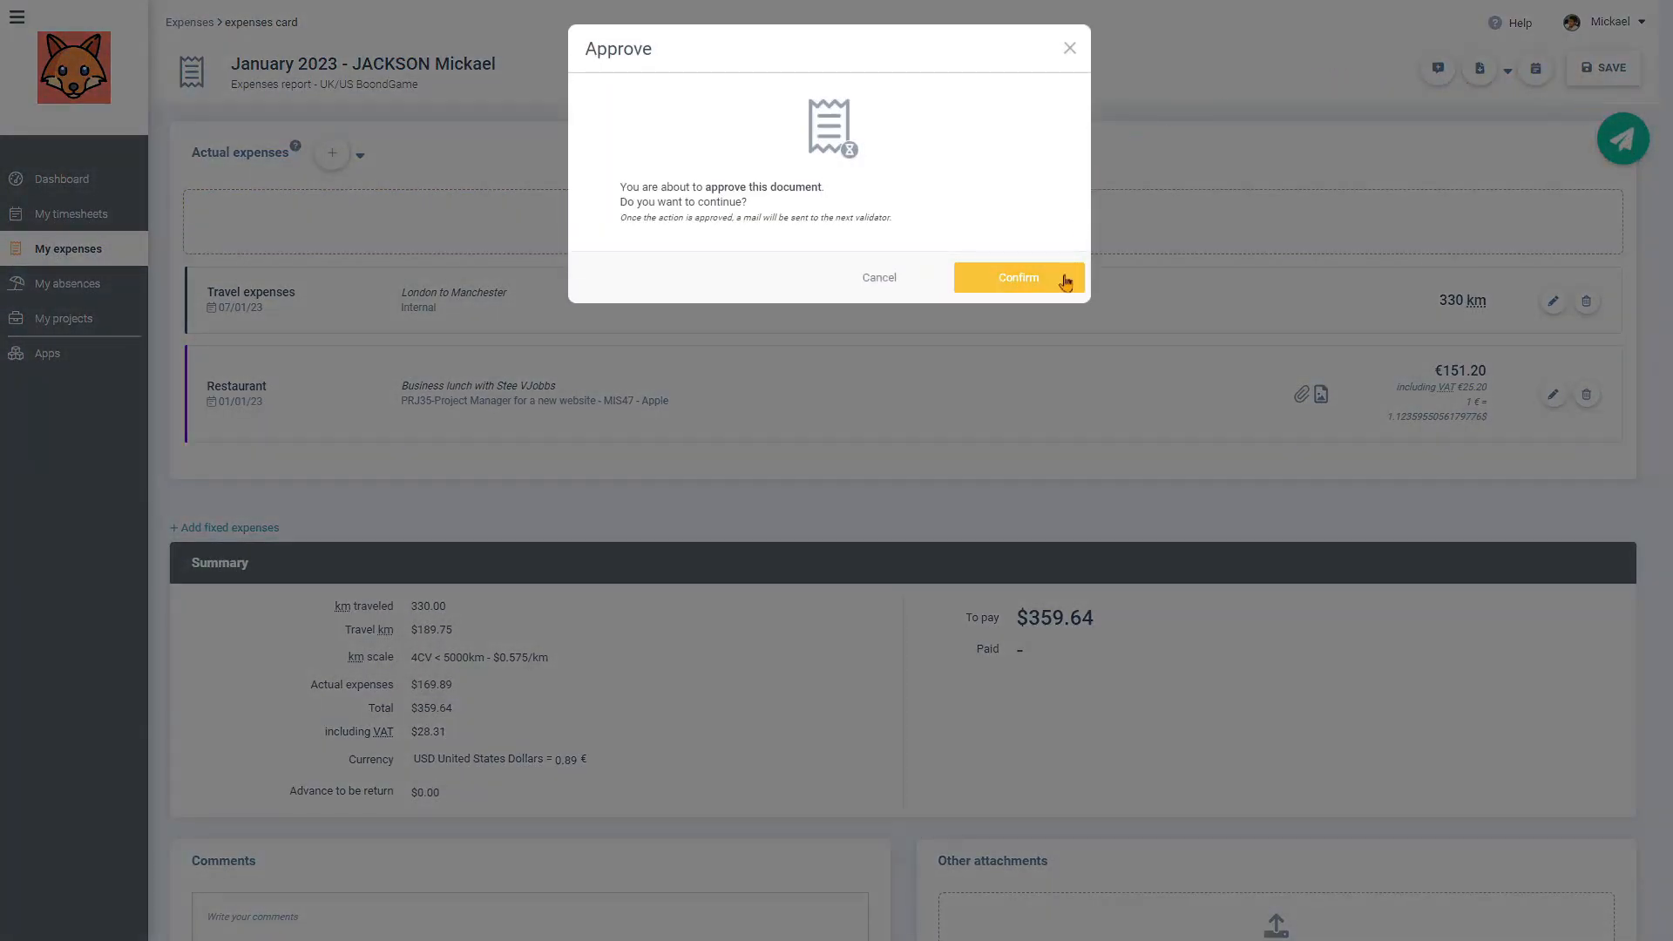